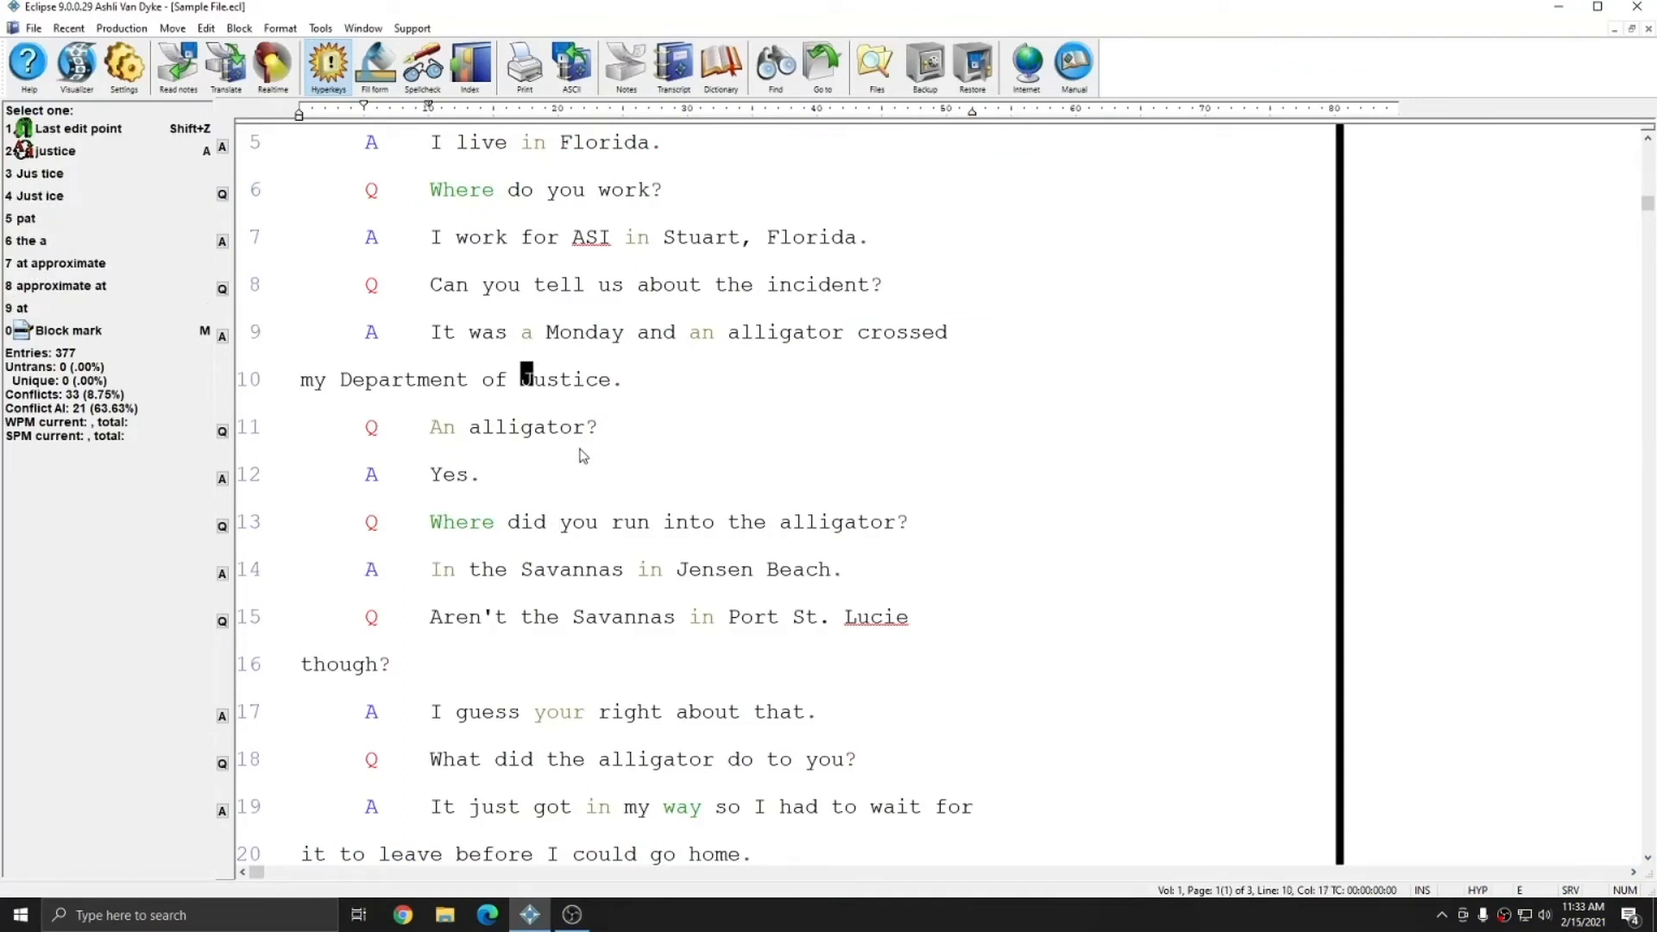
mouse_move(557, 446)
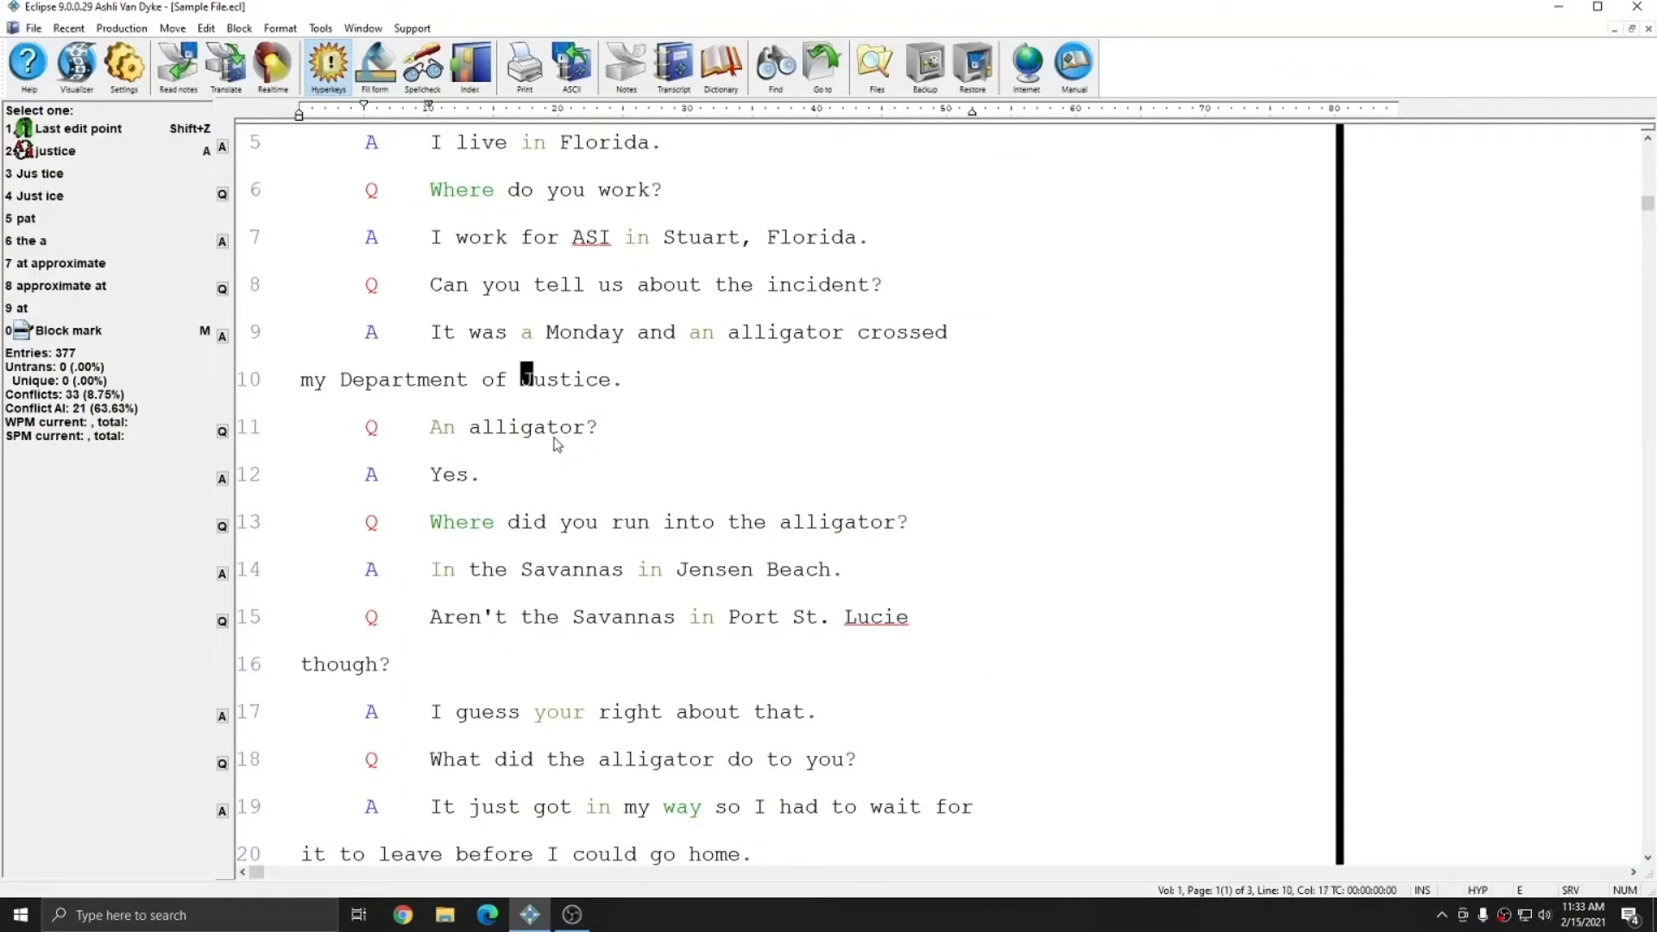
mouse_move(542, 439)
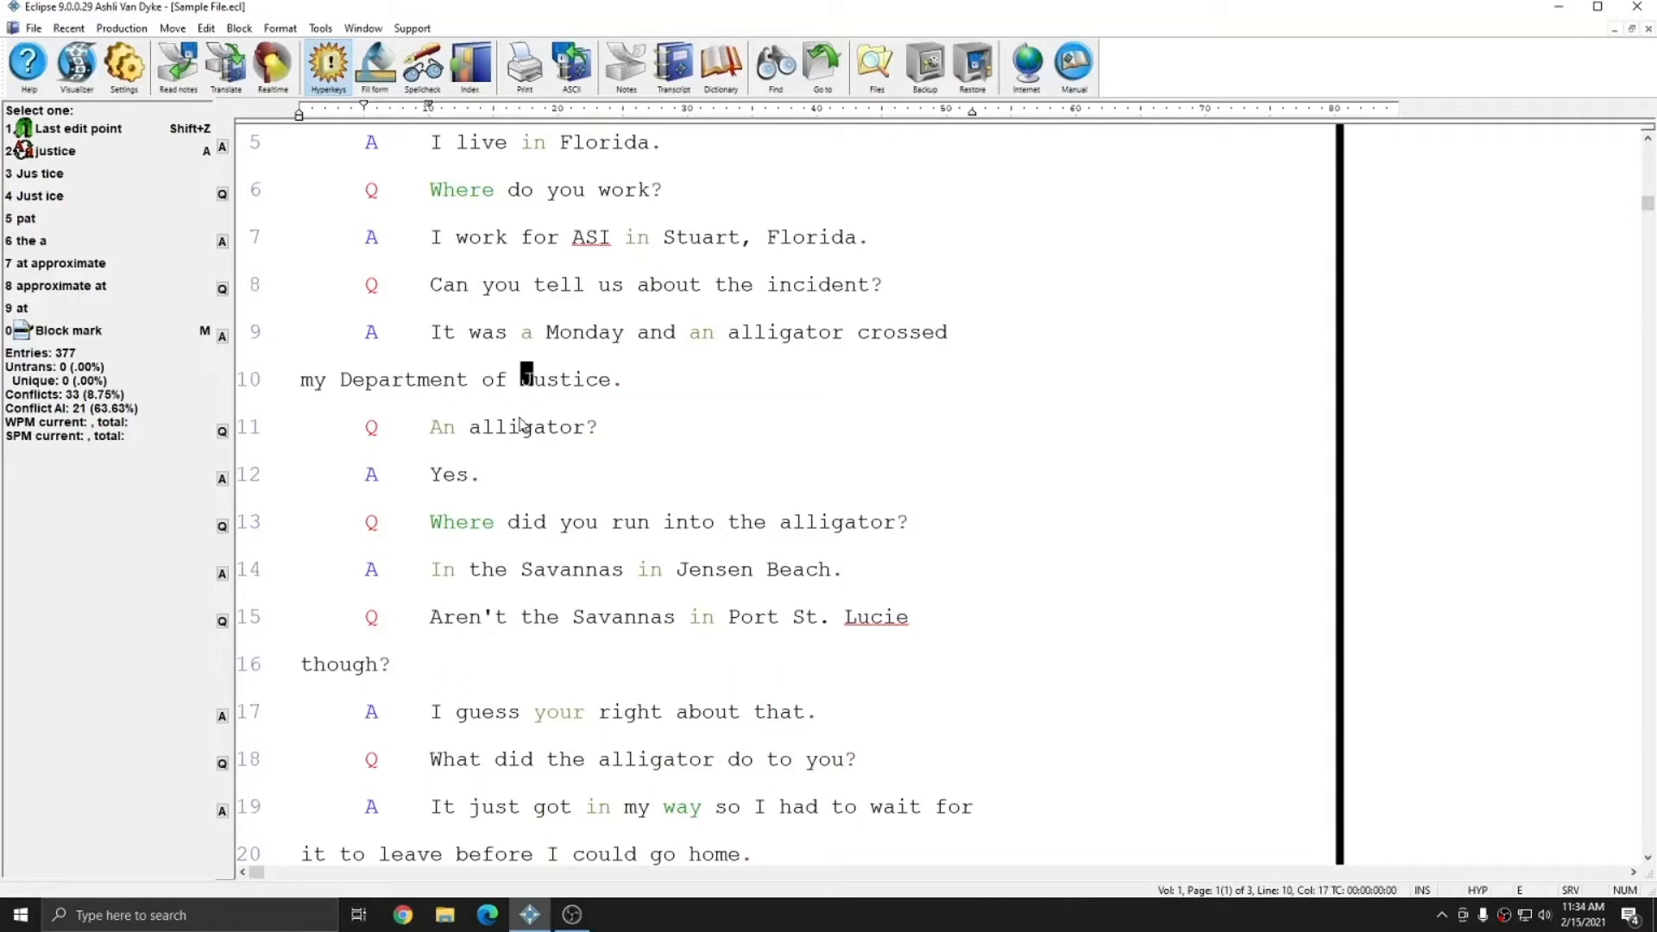
mouse_move(298, 241)
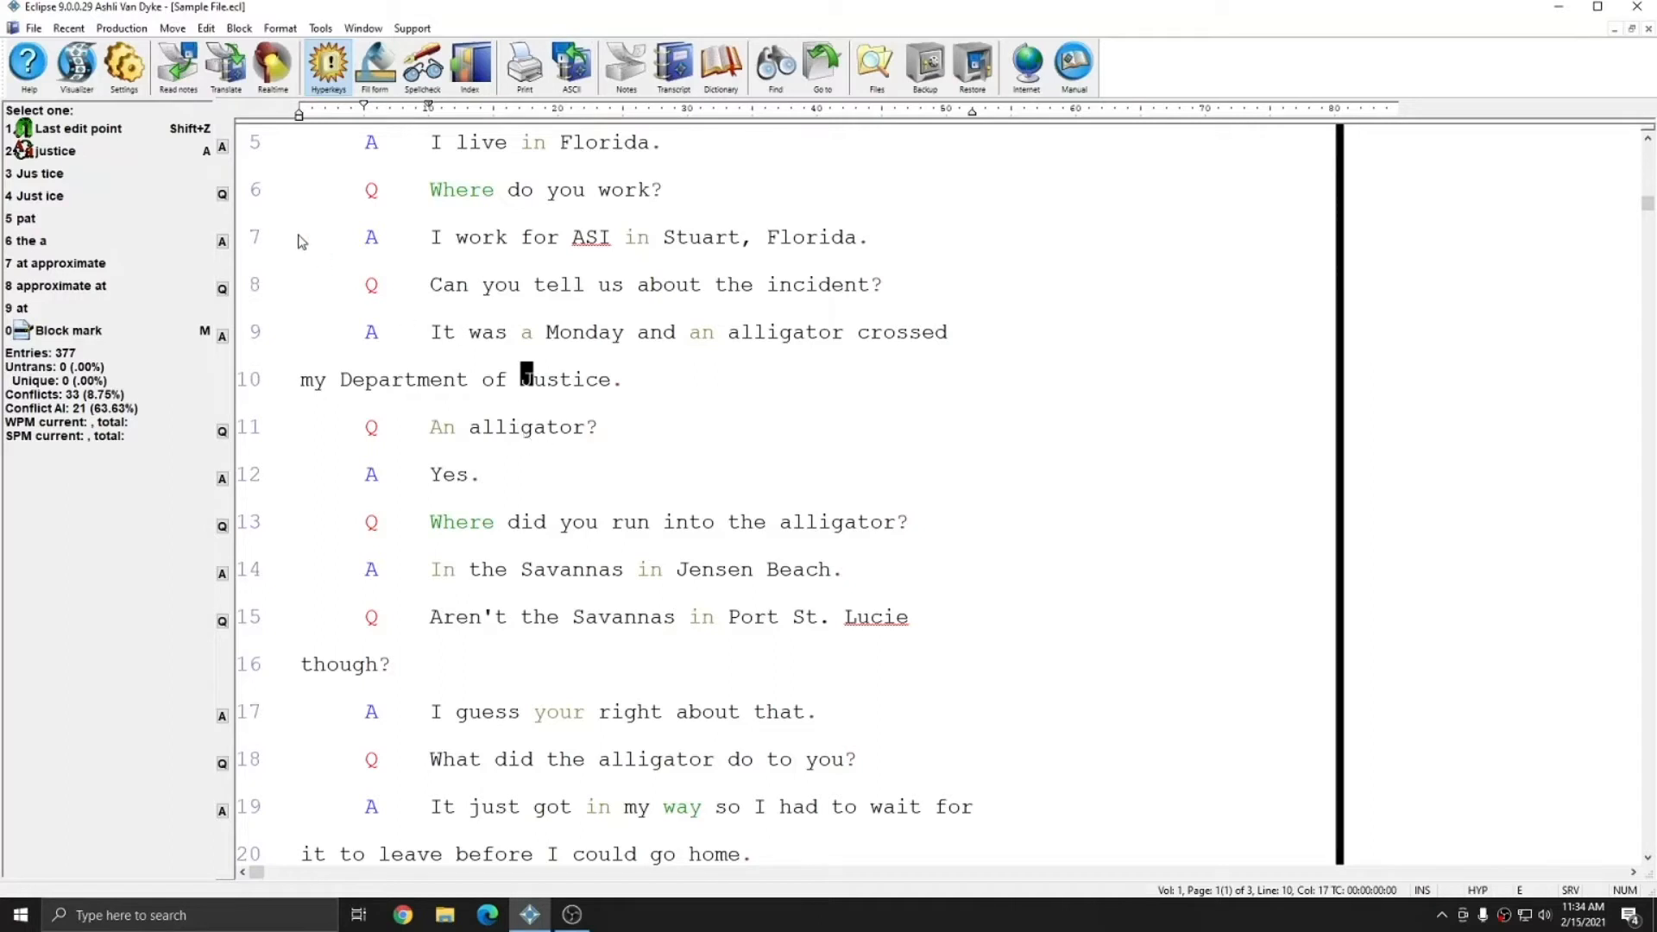
mouse_move(122, 64)
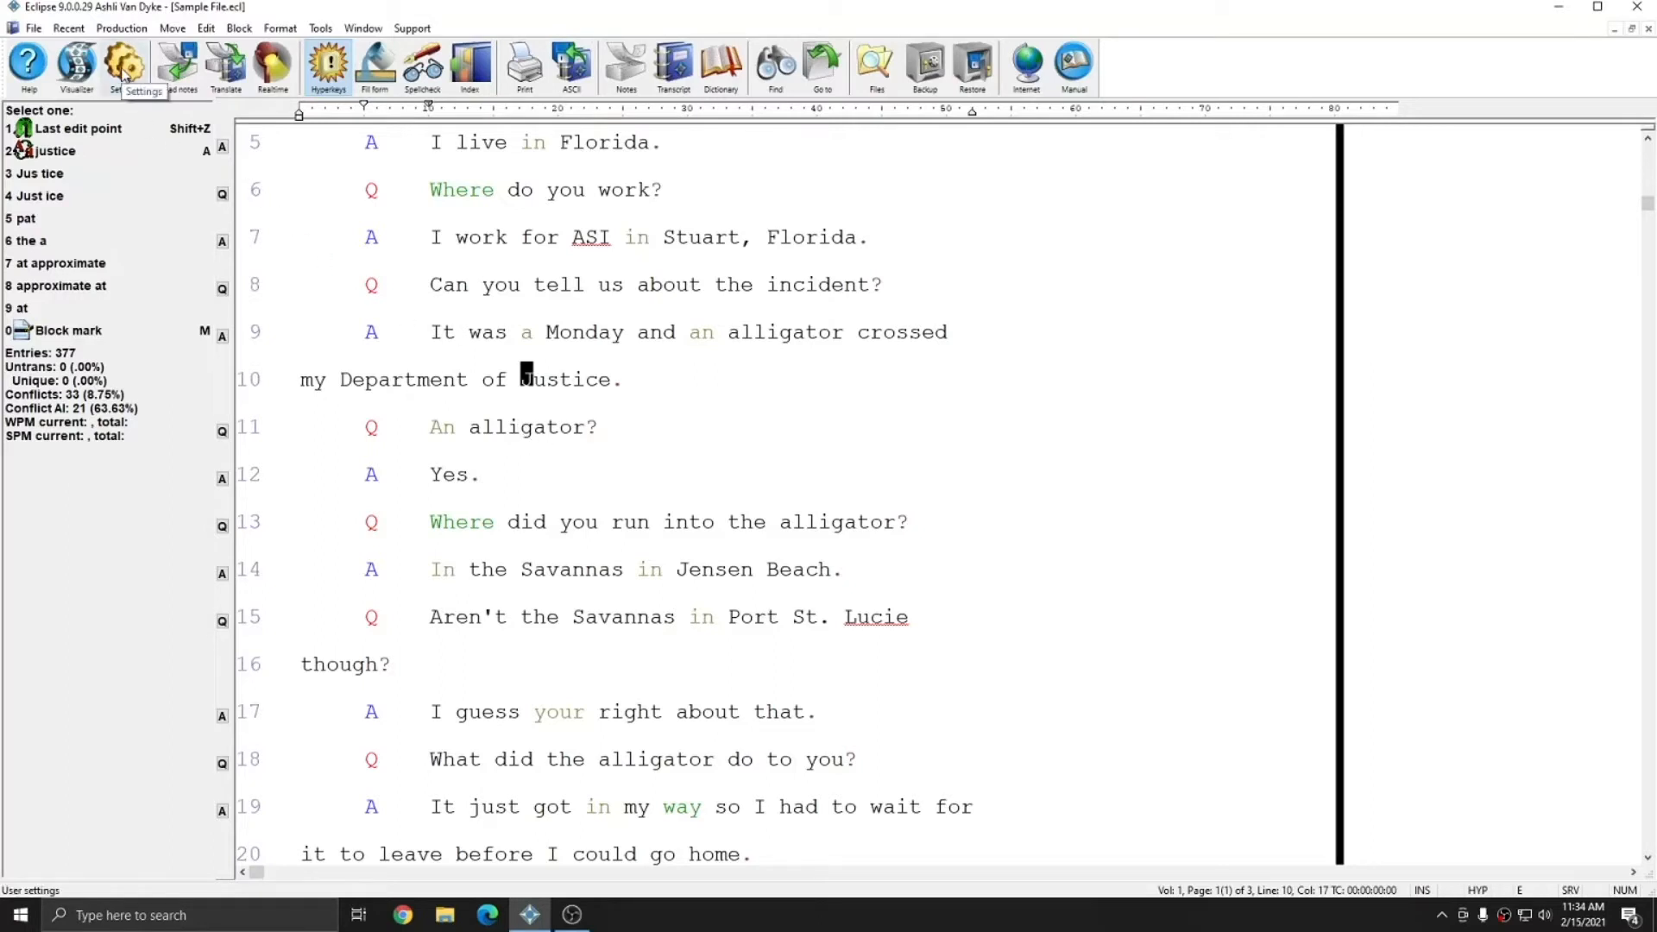
Step: Review the Programming quoted text paragraph map pairing Question, Answer and Speaker with quoted types, and accept it
left_click(123, 63)
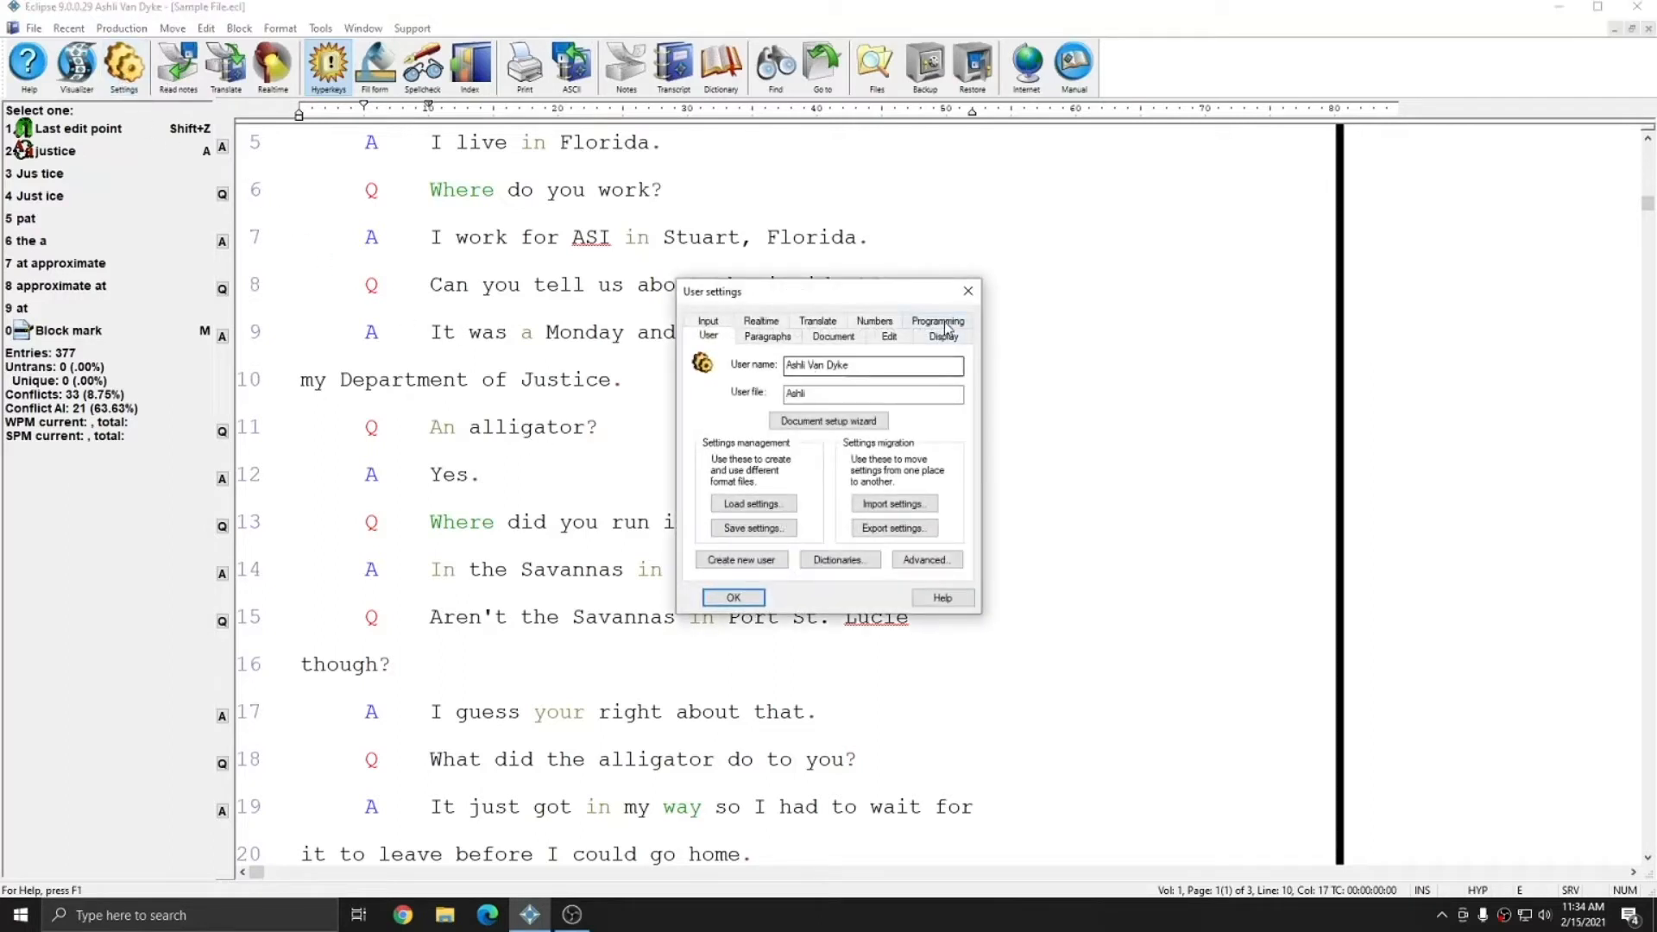
left_click(936, 321)
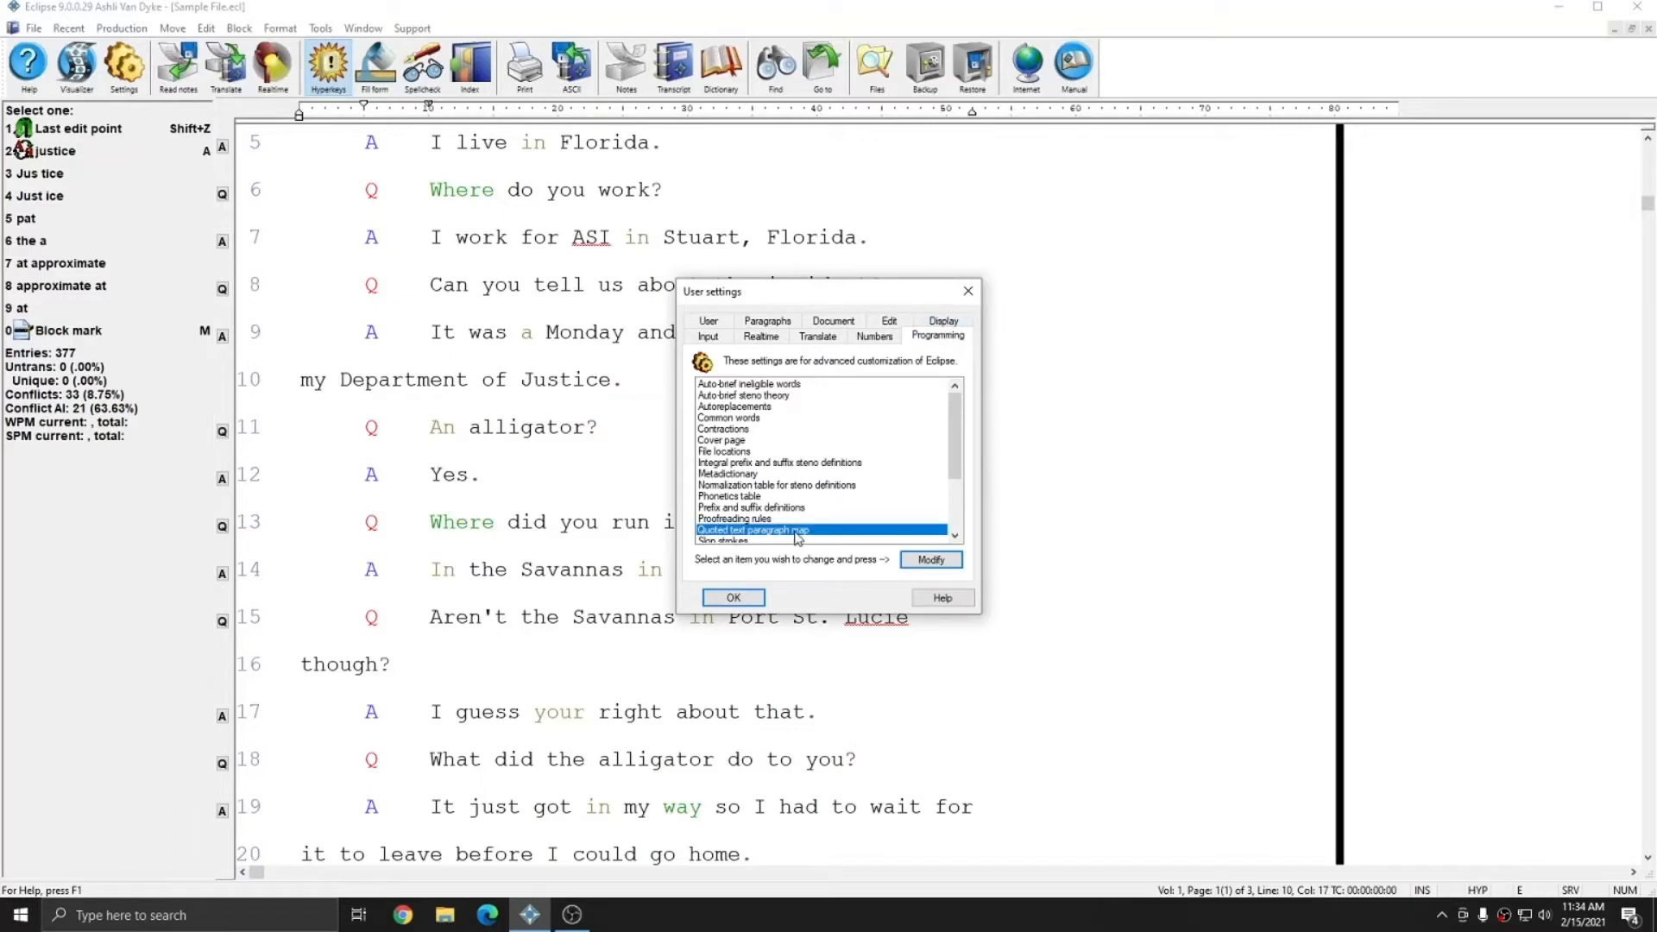
left_click(929, 559)
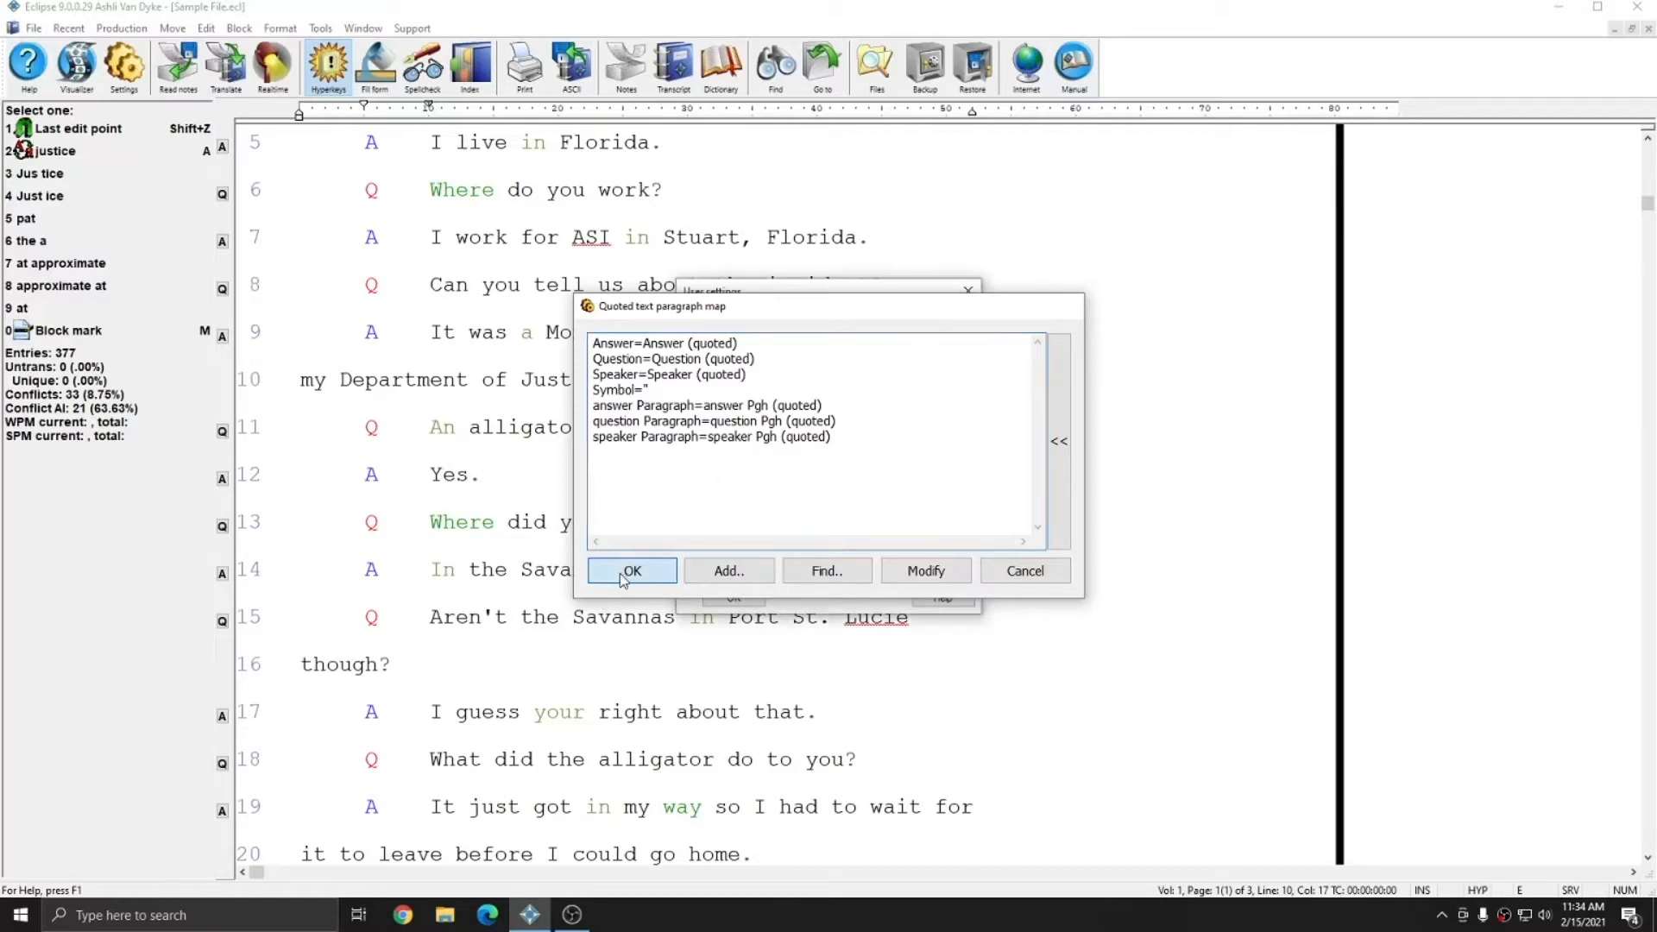
left_click(632, 571)
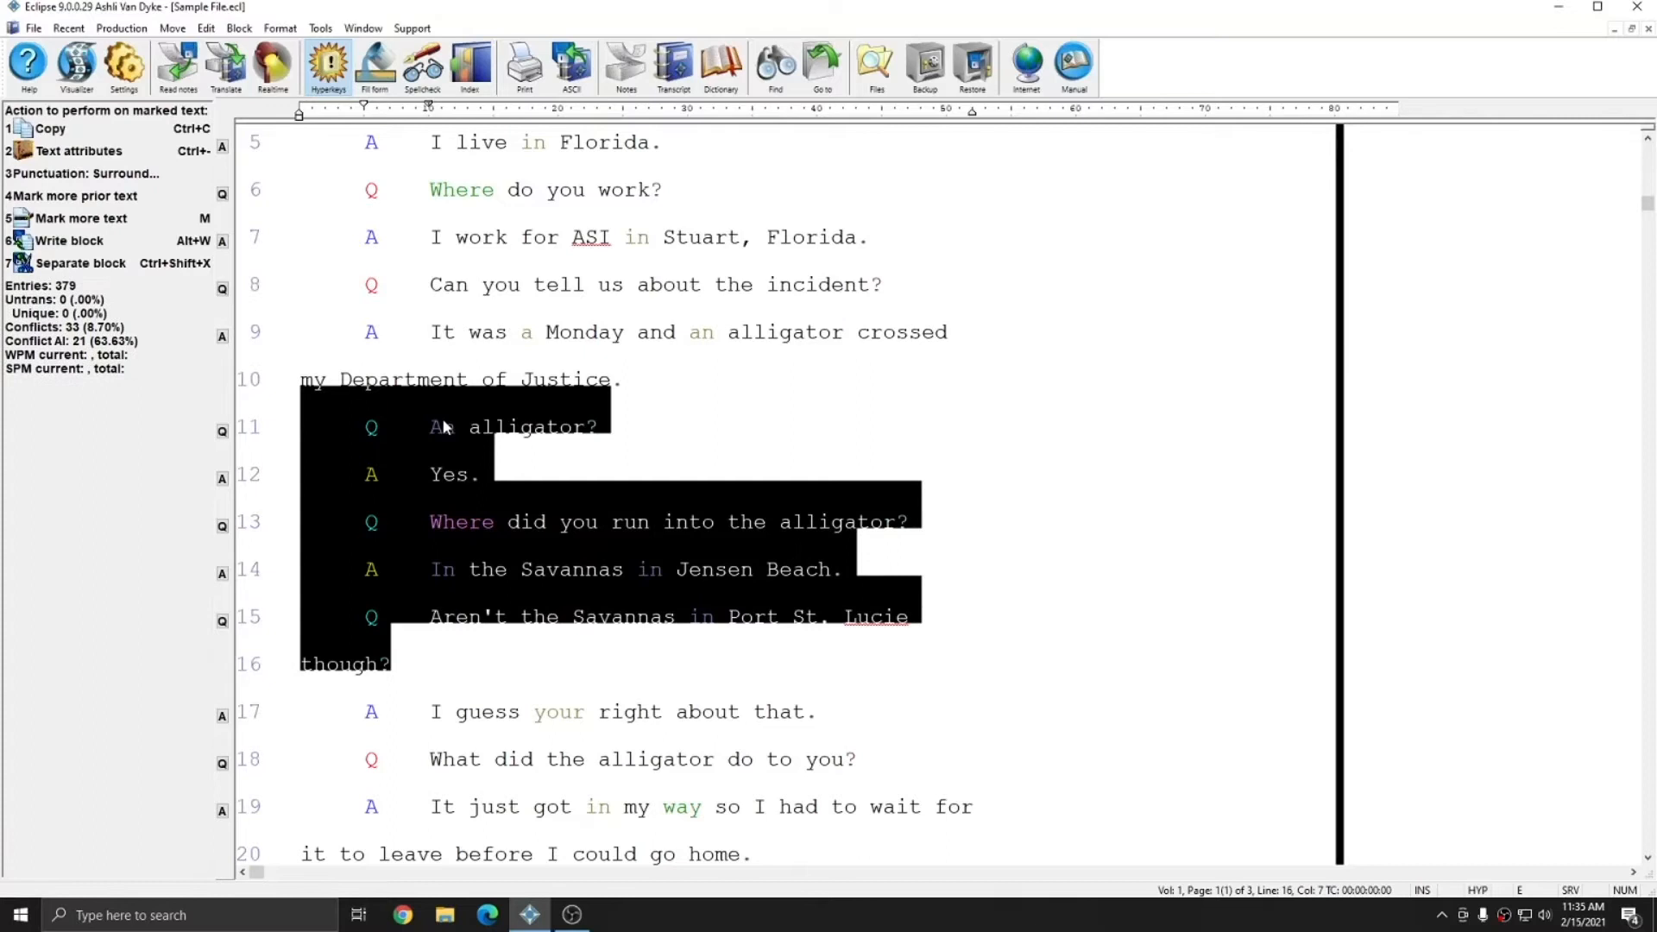
Step: Convert marked testimony lines 11–16 to quoted Q/A paragraphs via Format > Quote, then drop the marking
left_click(280, 28)
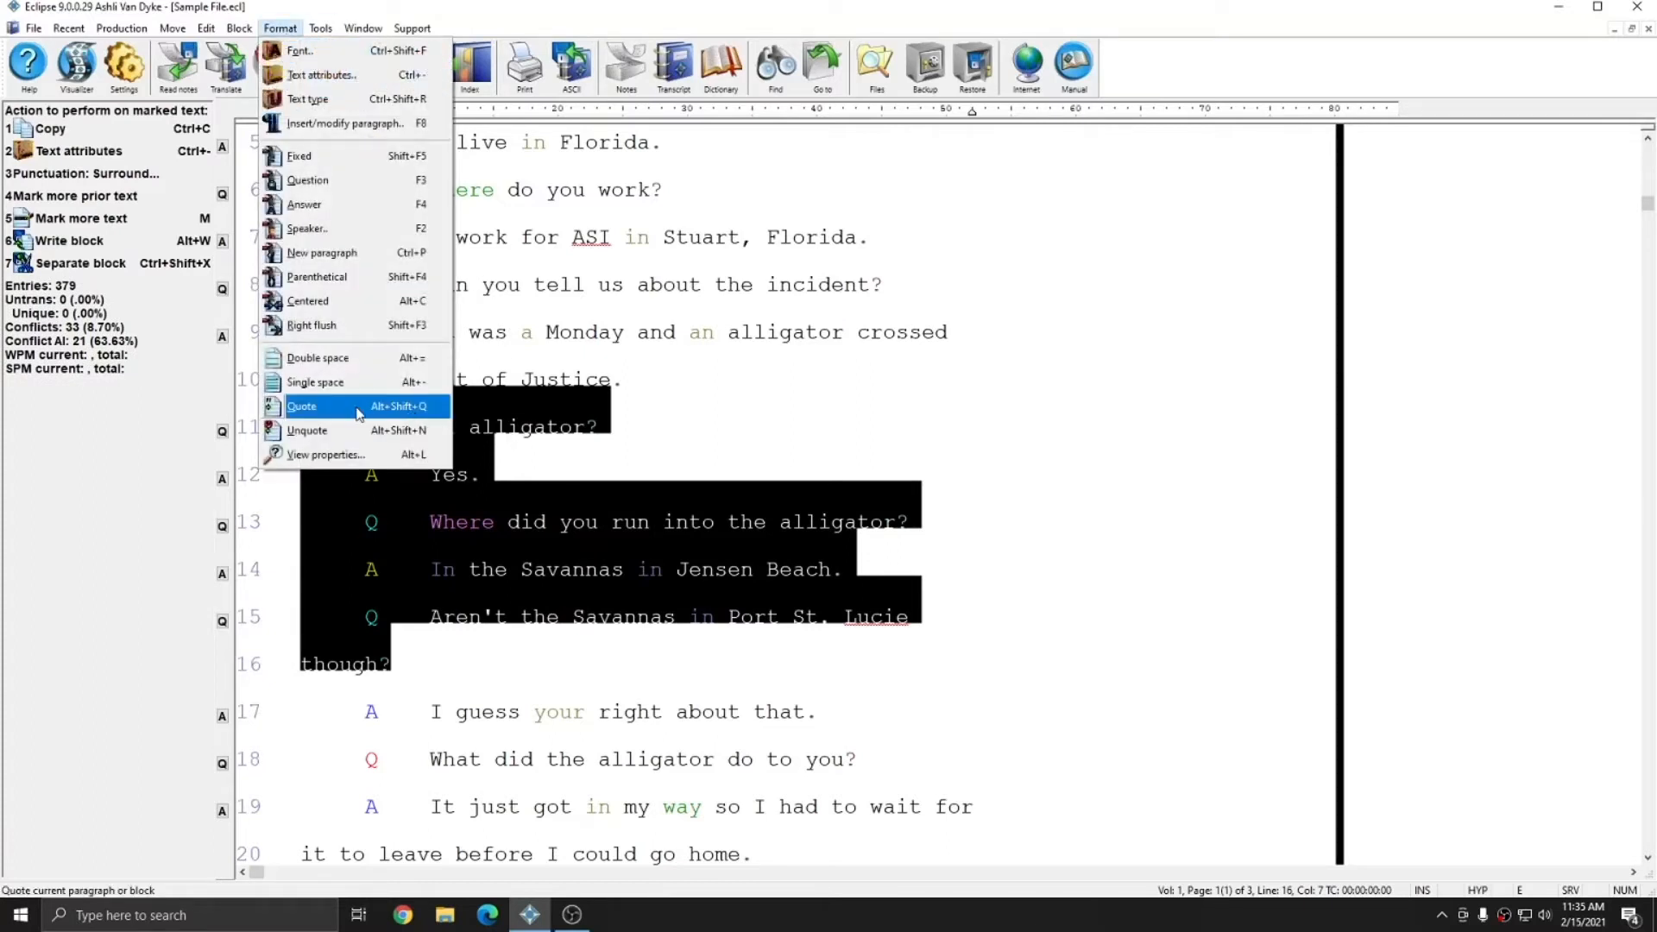
mouse_move(398, 413)
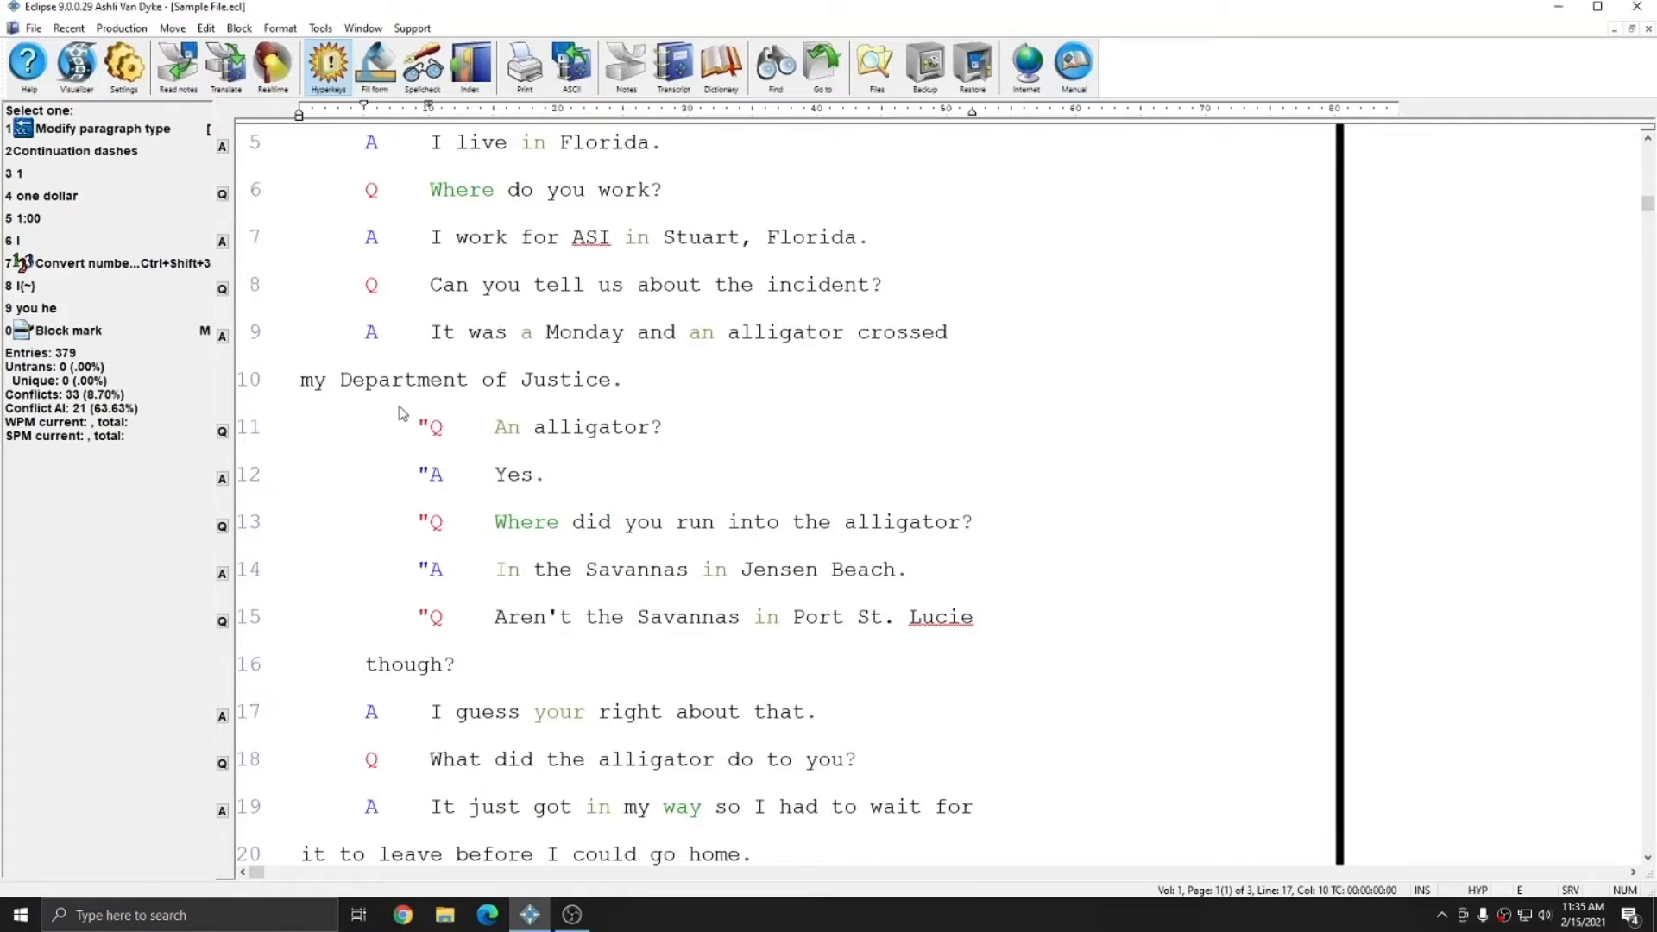
left_click(435, 712)
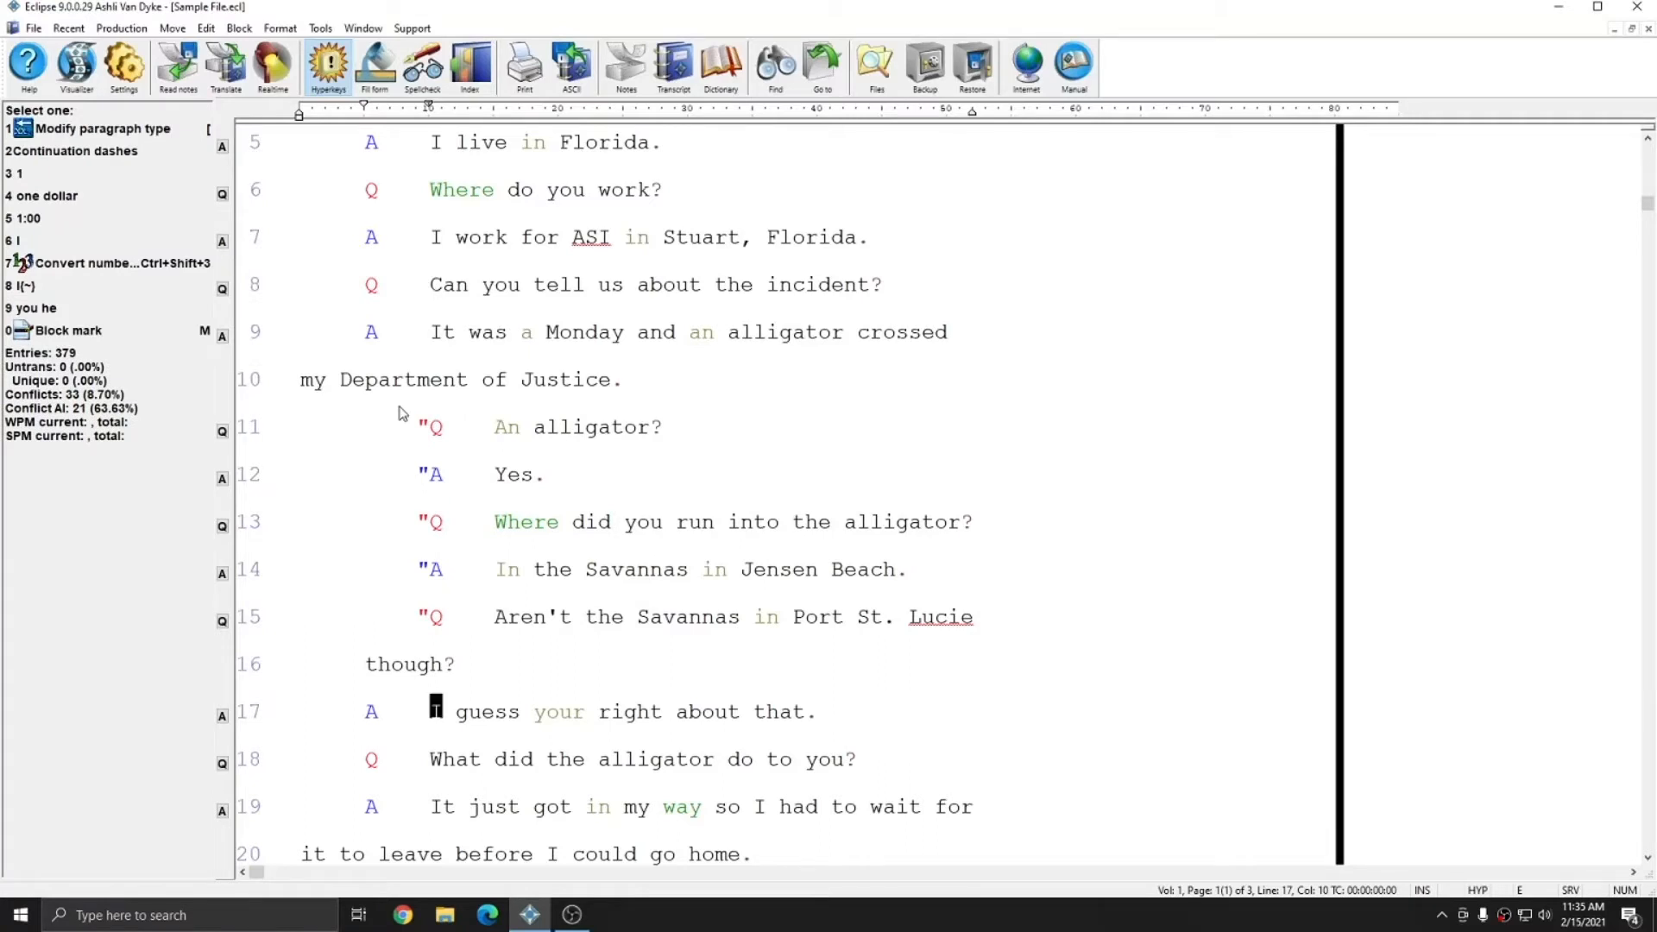
mouse_move(467, 436)
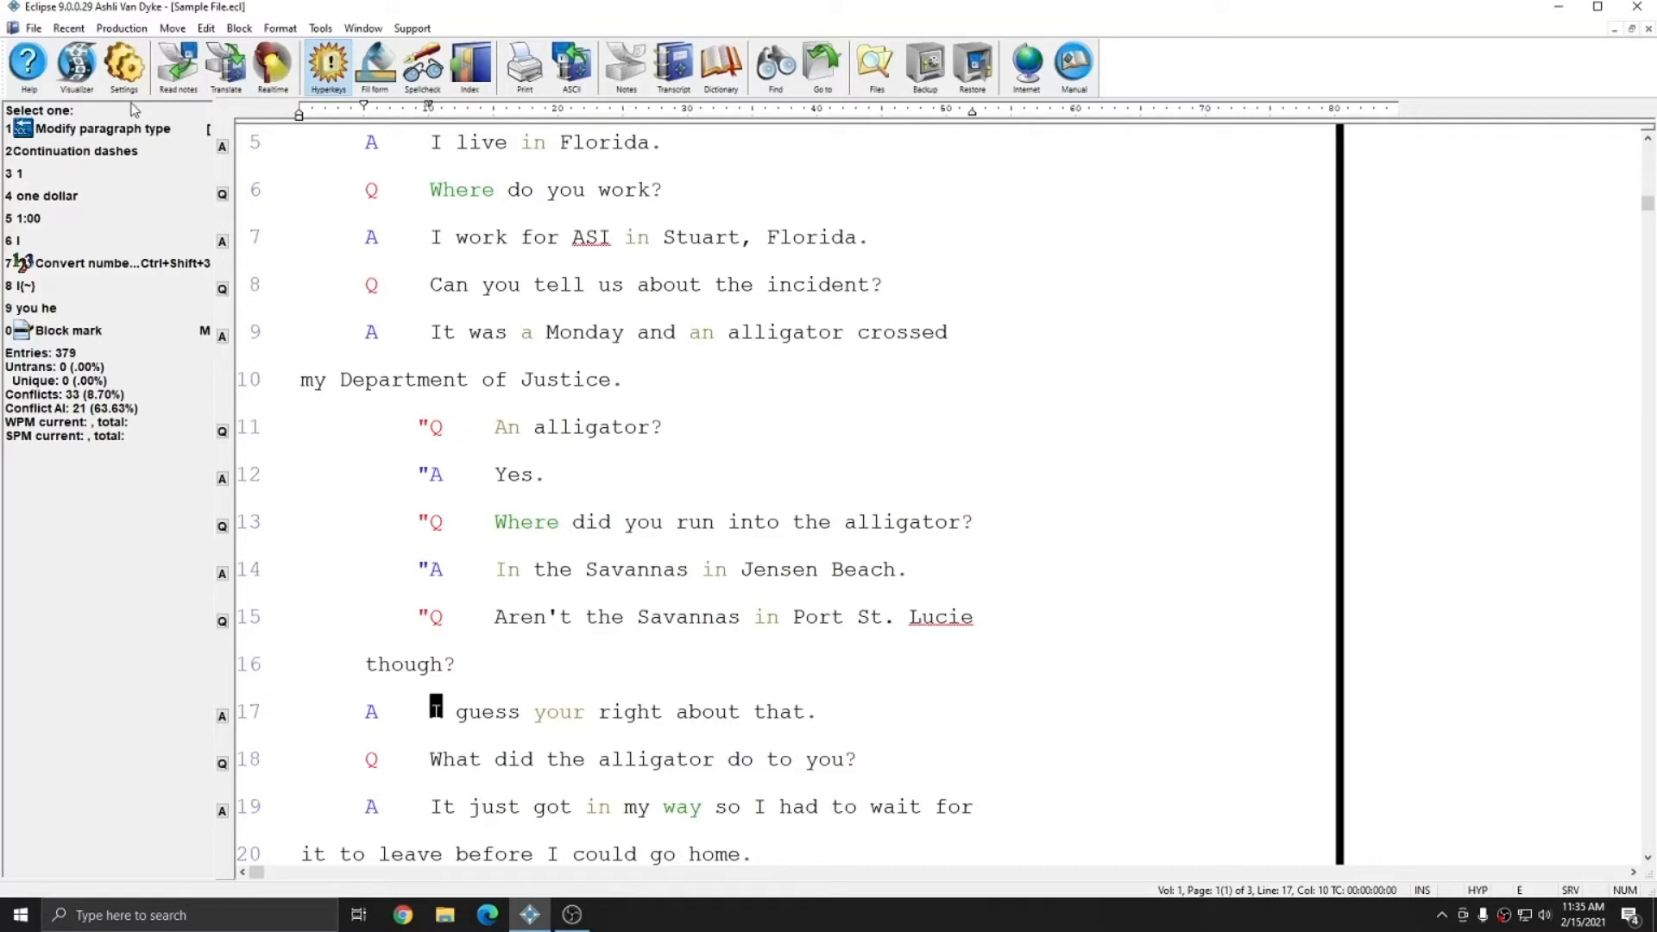
Step: Inspect the Answer (quoted), Speaker (quoted) and speaker Pgh (quoted) paragraph margins in Paragraphs settings
left_click(122, 63)
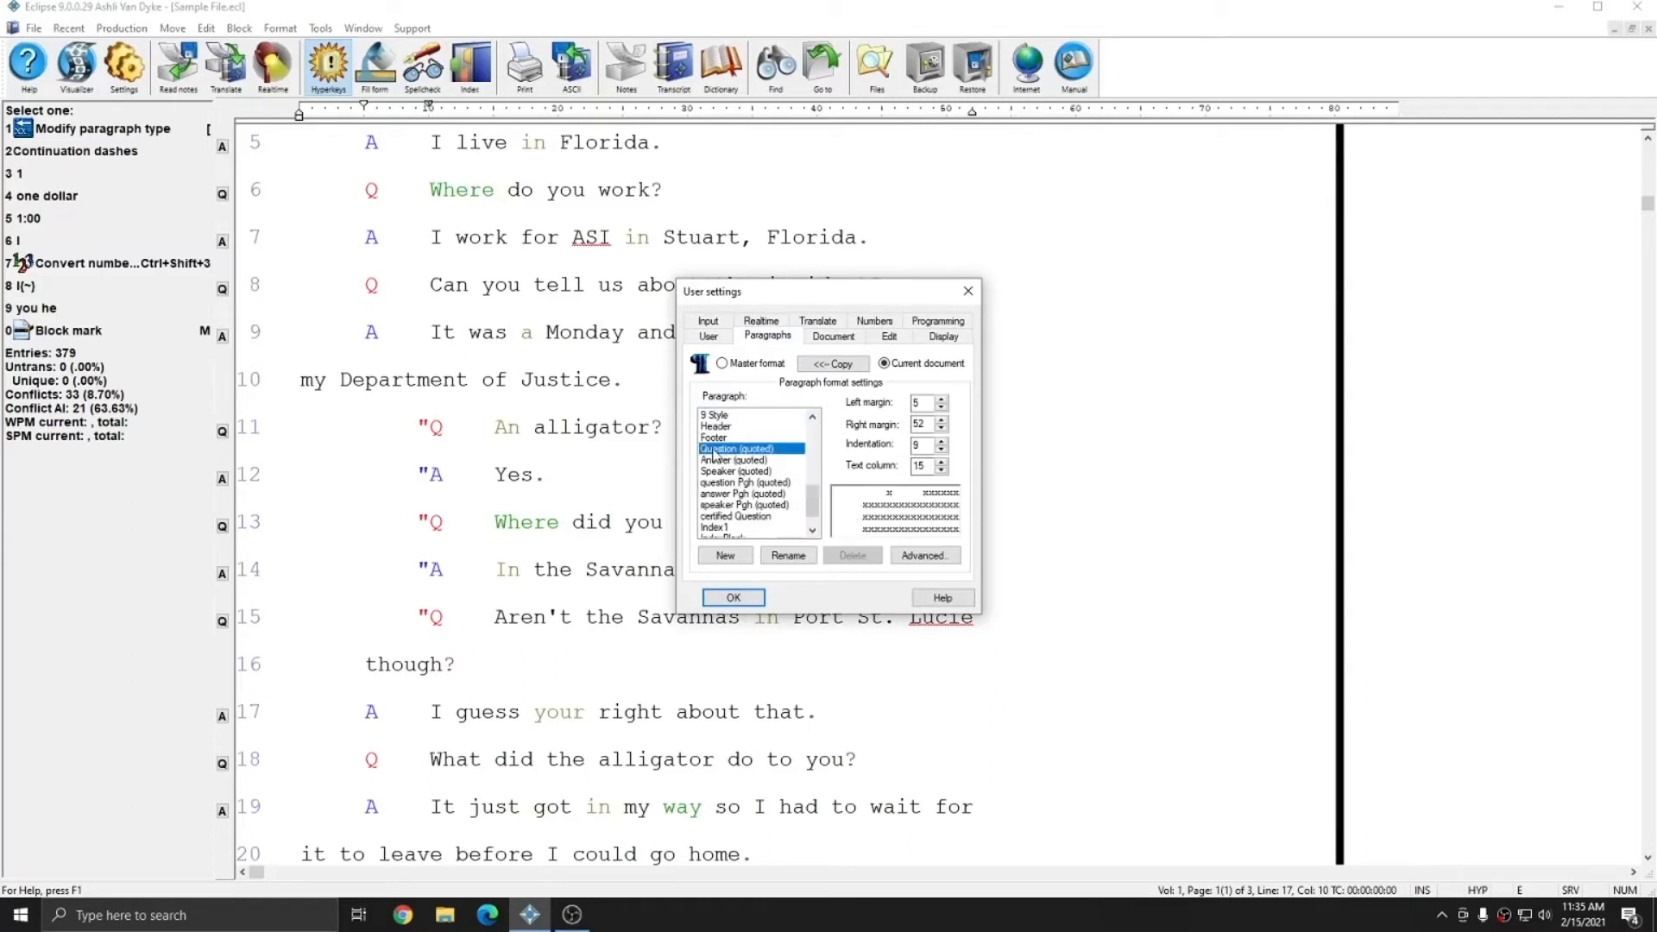
left_click(735, 459)
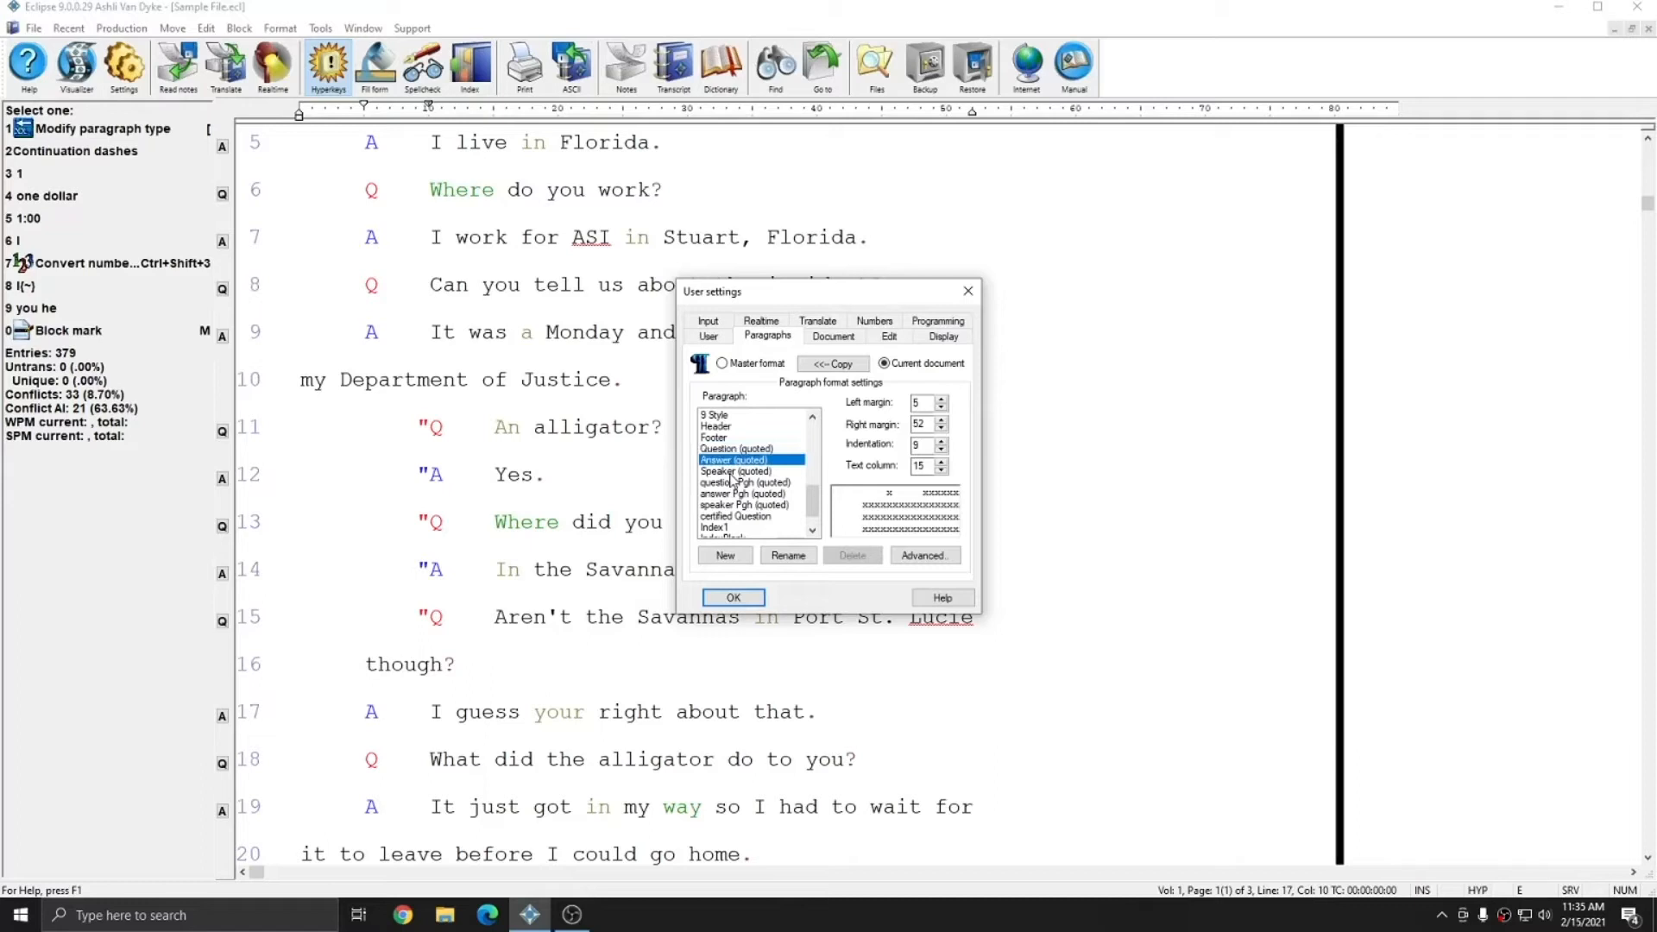
left_click(751, 470)
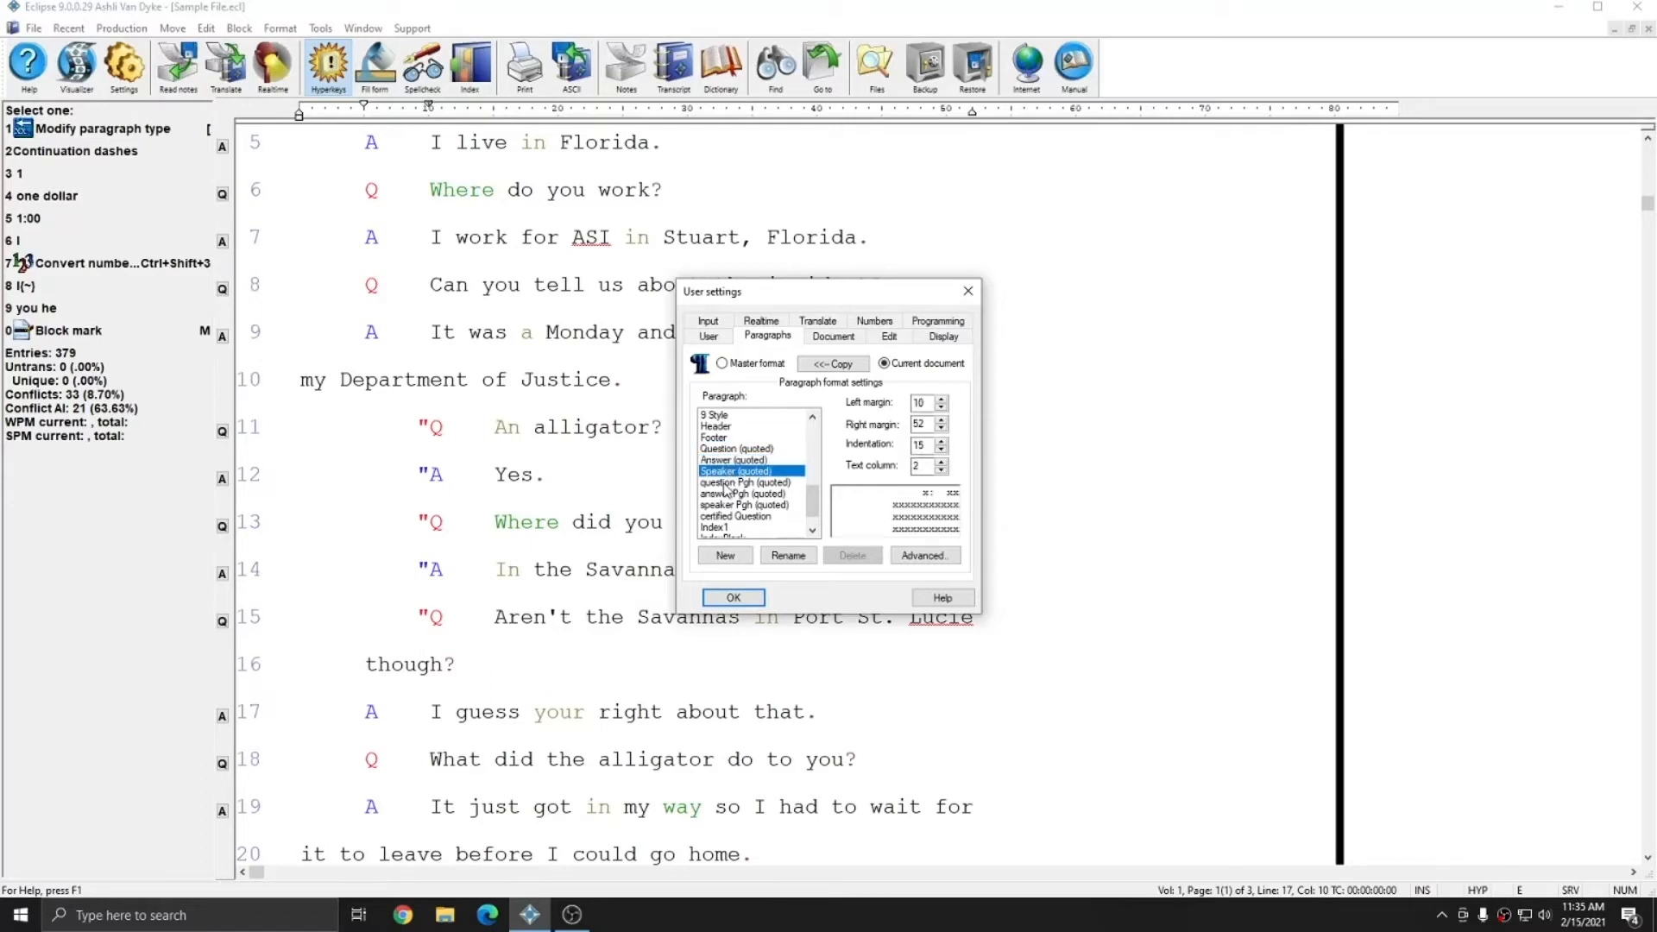
left_click(743, 504)
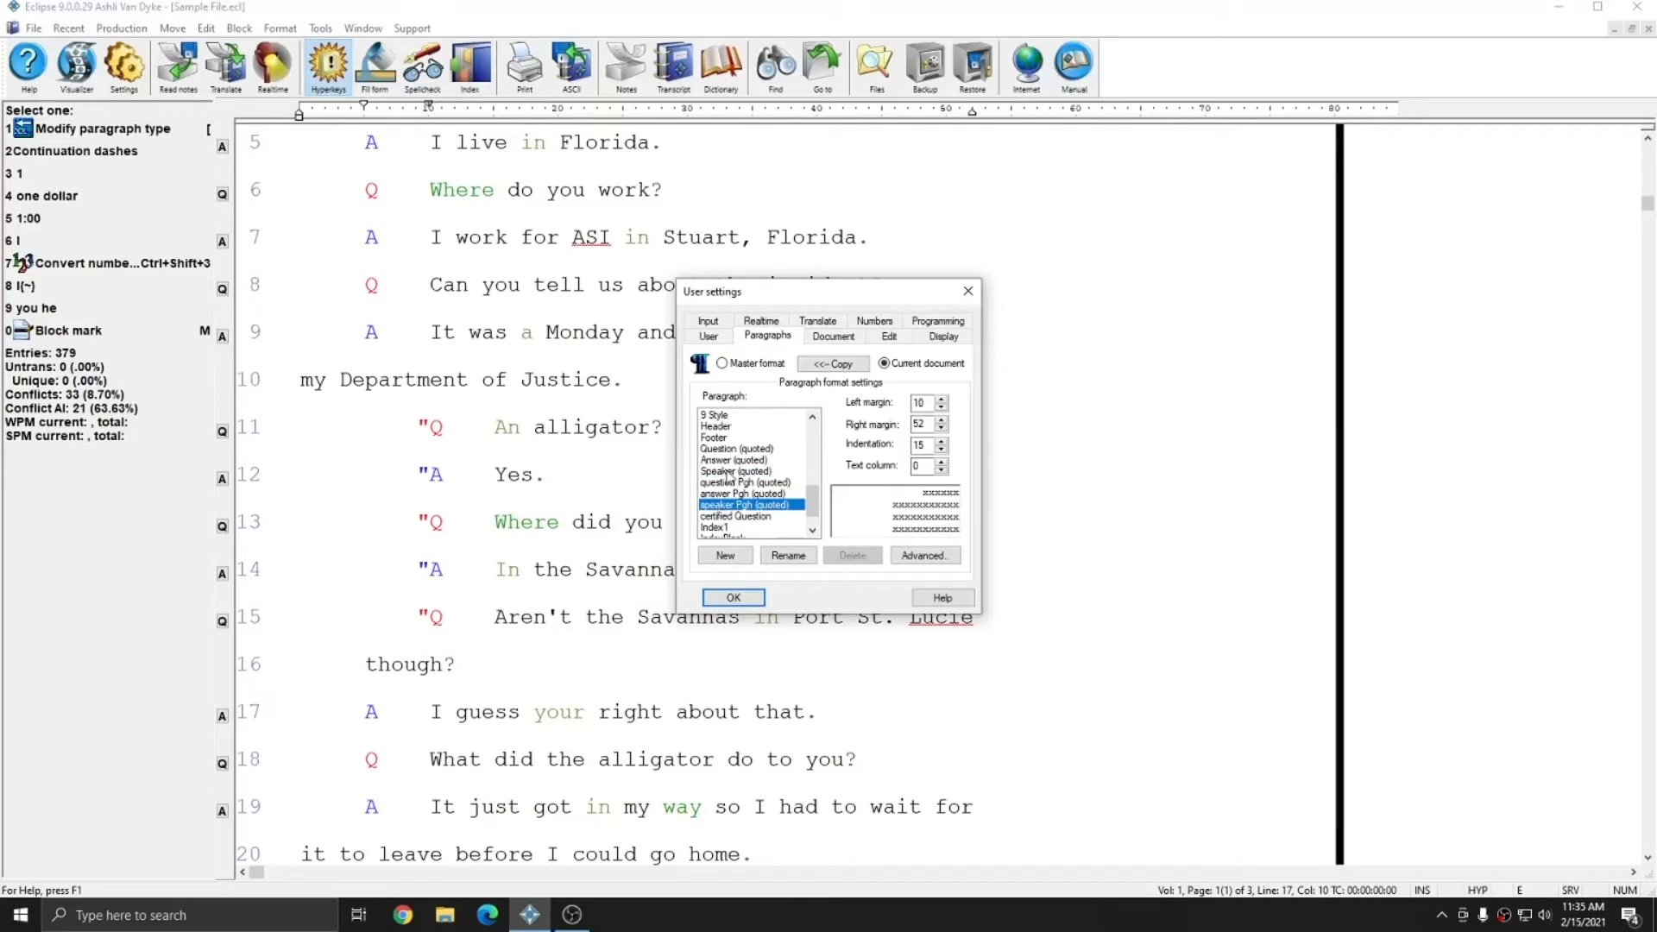
mouse_move(727, 473)
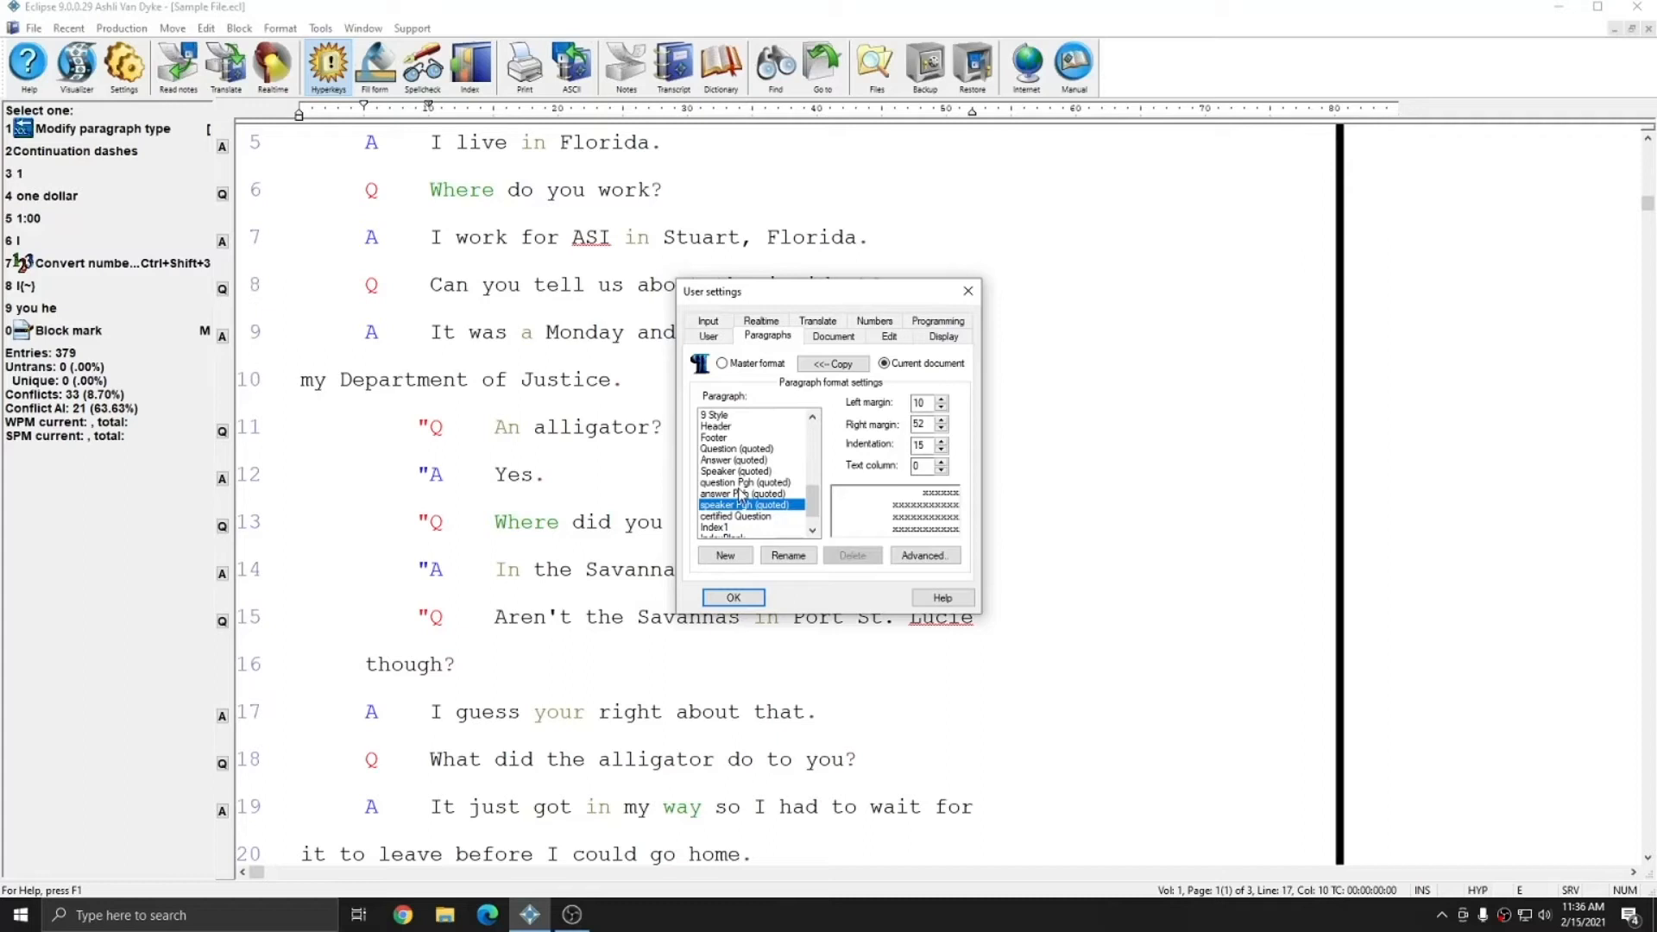
Step: Check Question (quoted) margins — left 5, right 52, text column 15 — and close the paragraph settings
left_click(737, 449)
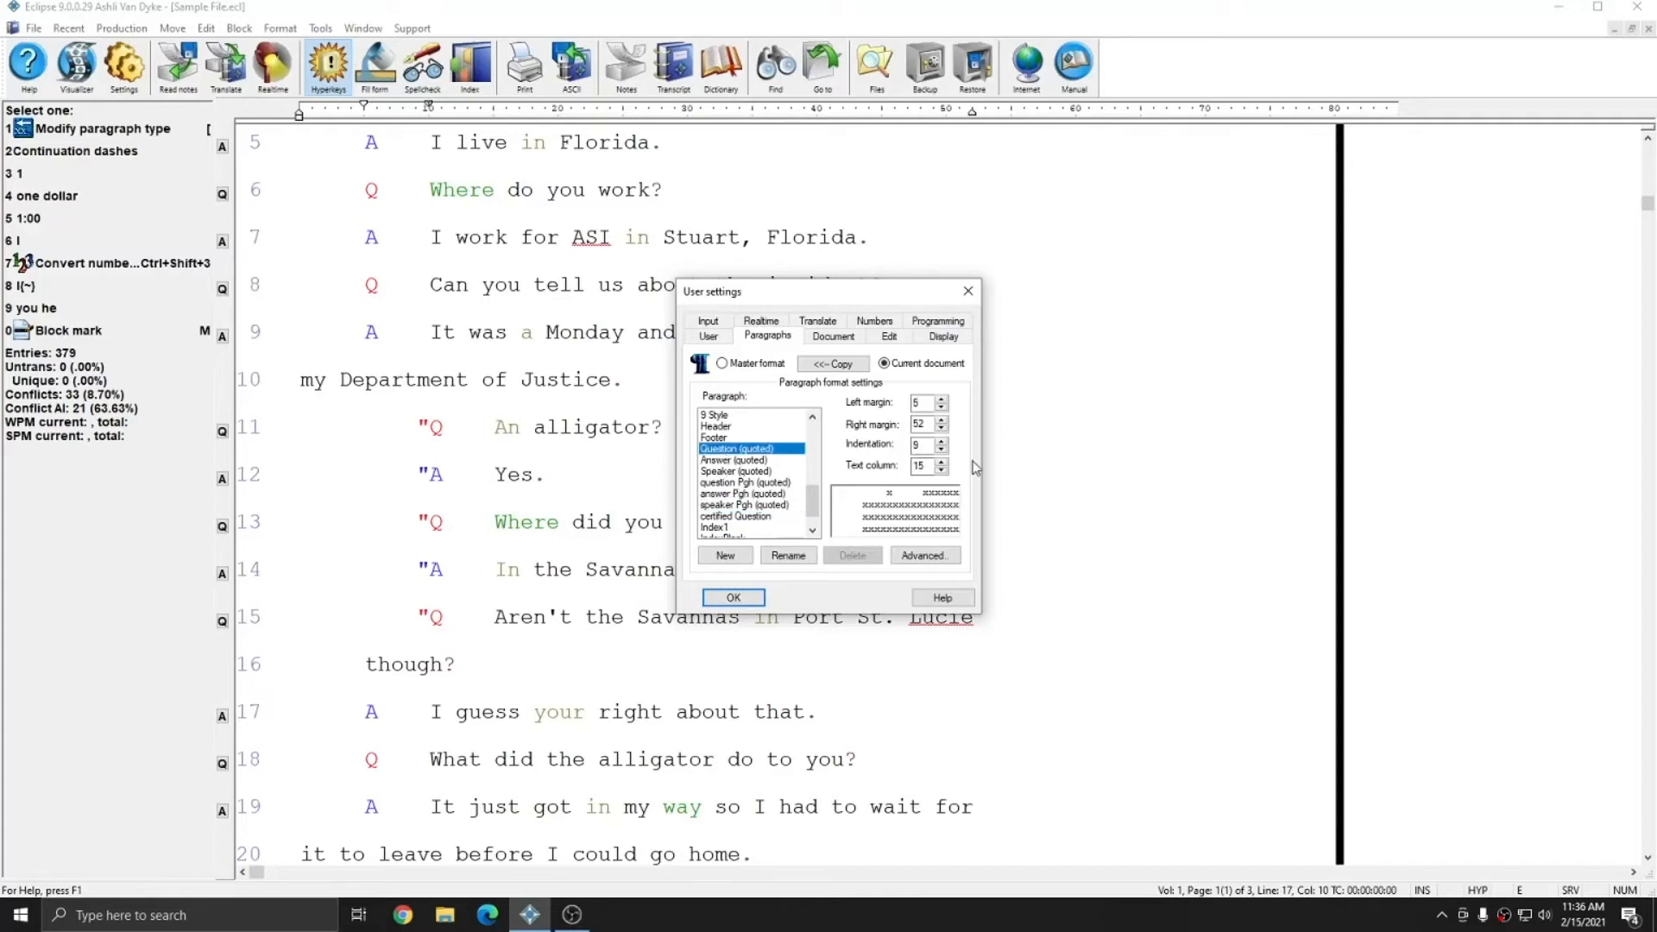
left_click(940, 440)
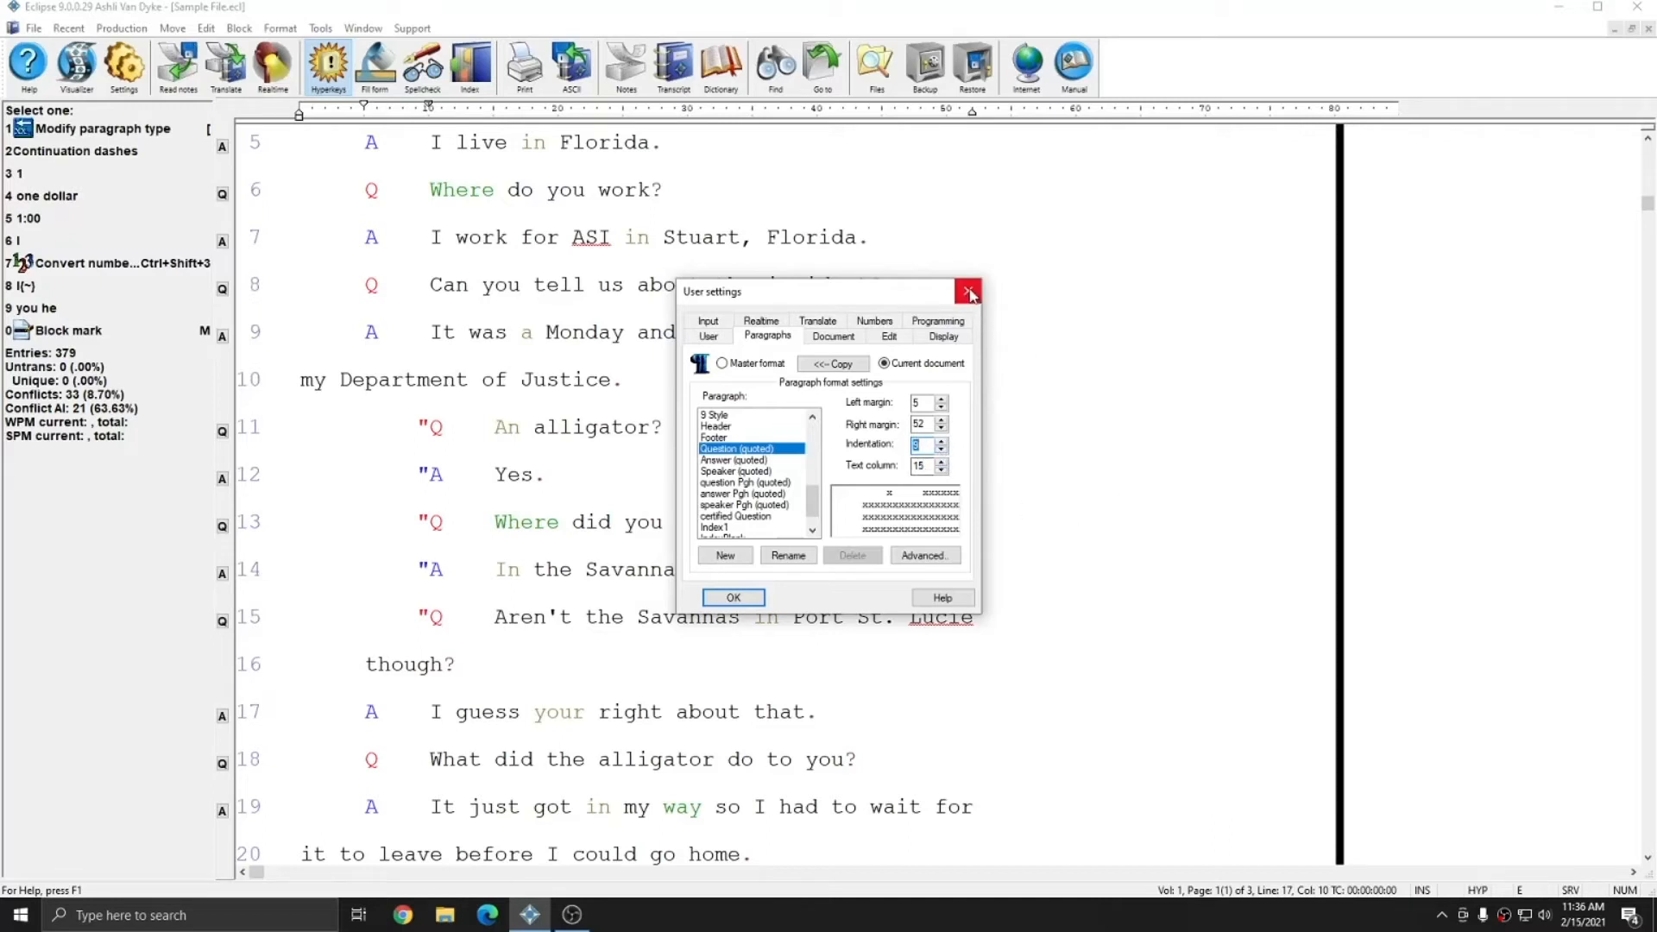
left_click(969, 292)
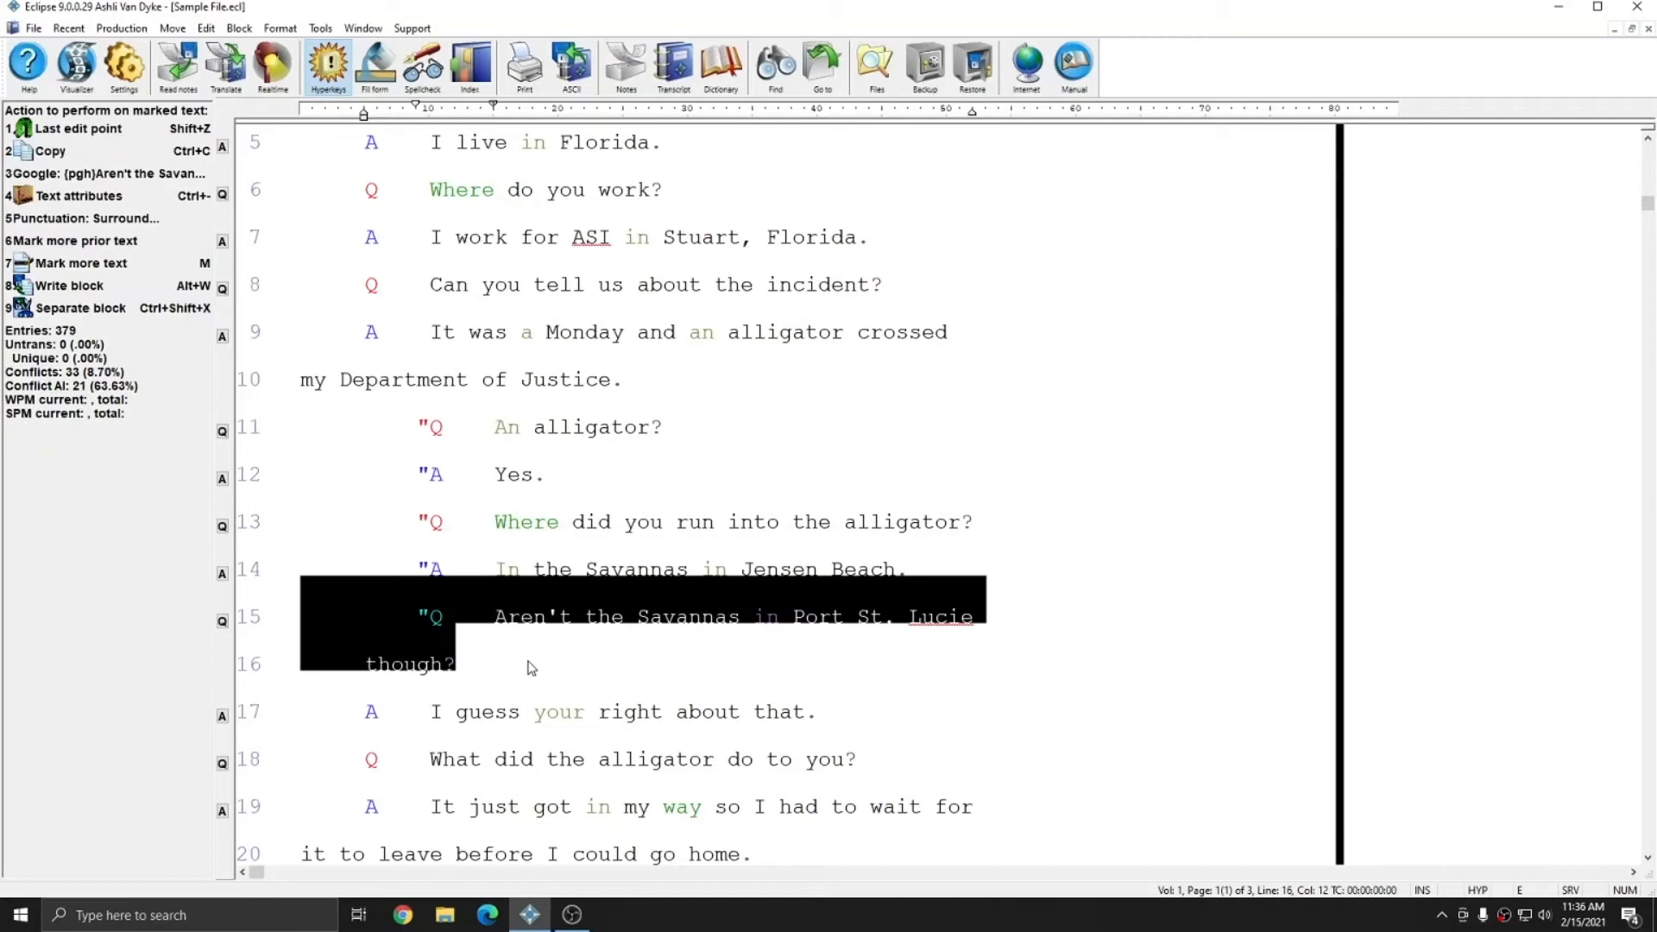
left_click(279, 28)
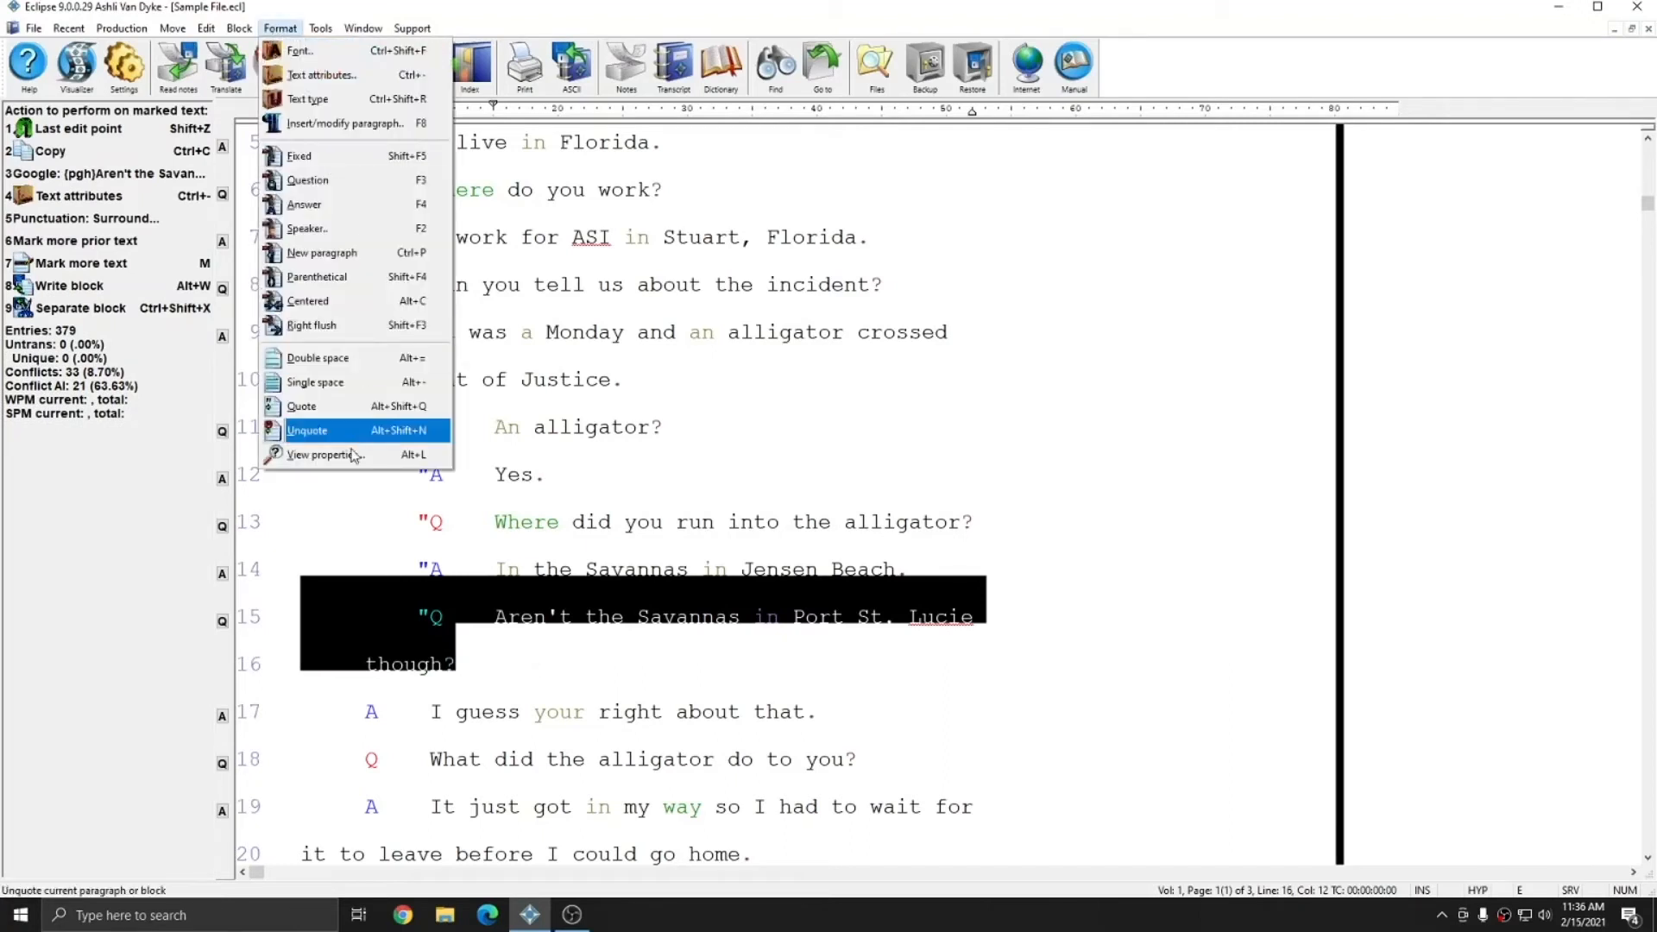
mouse_move(380, 436)
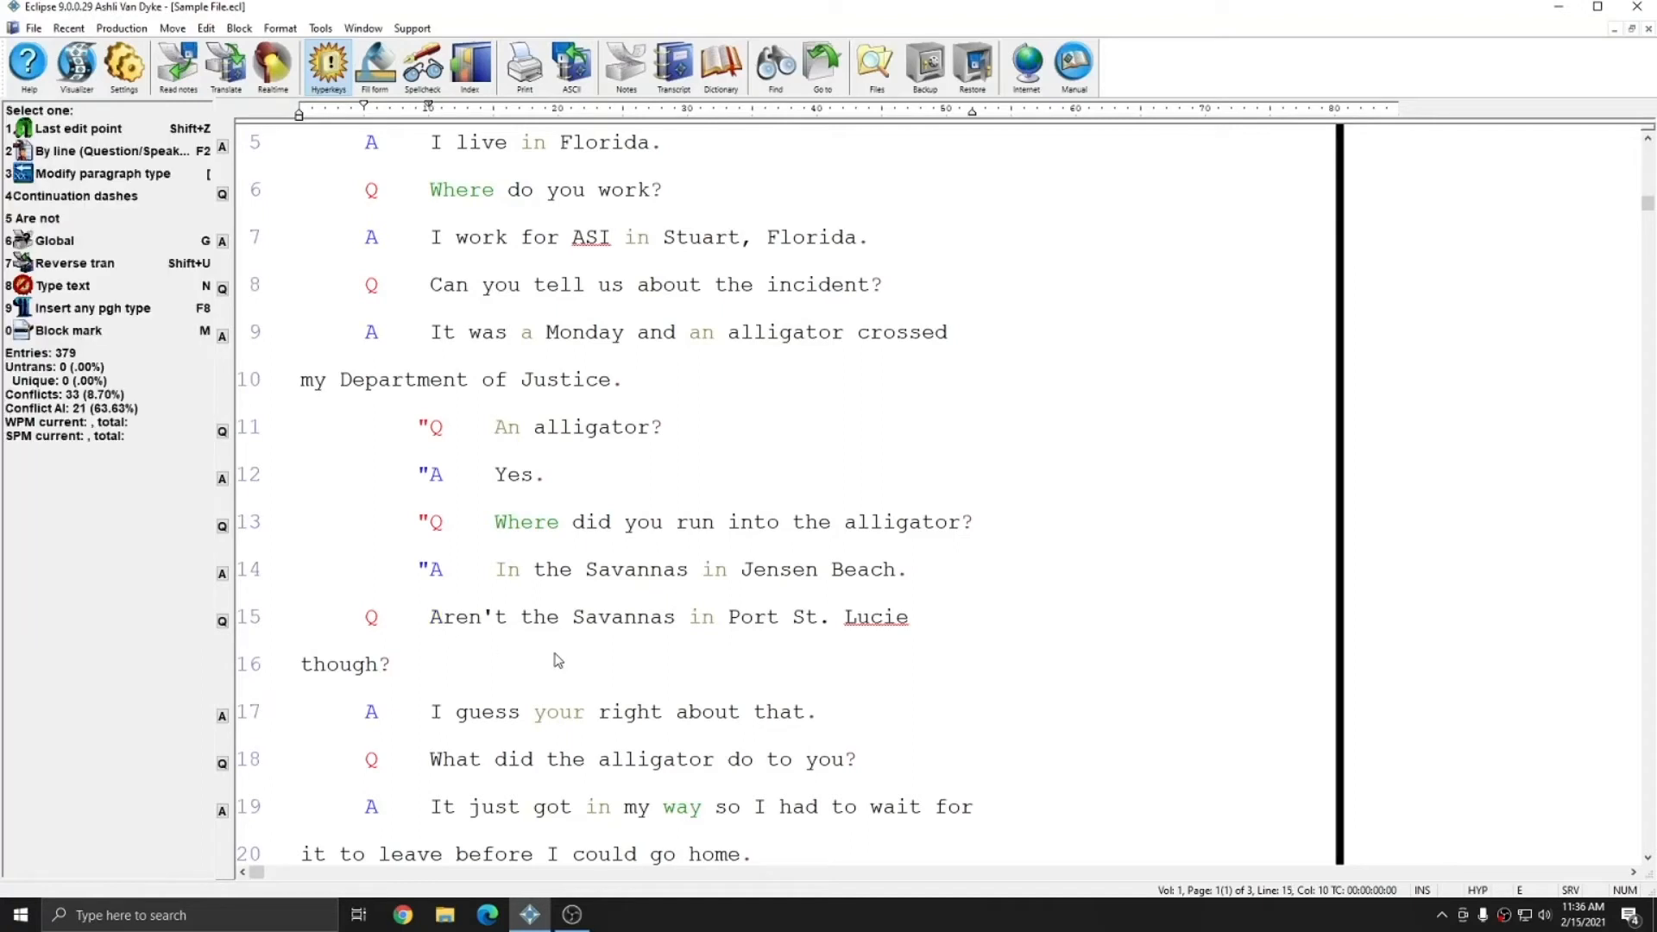
mouse_move(482, 627)
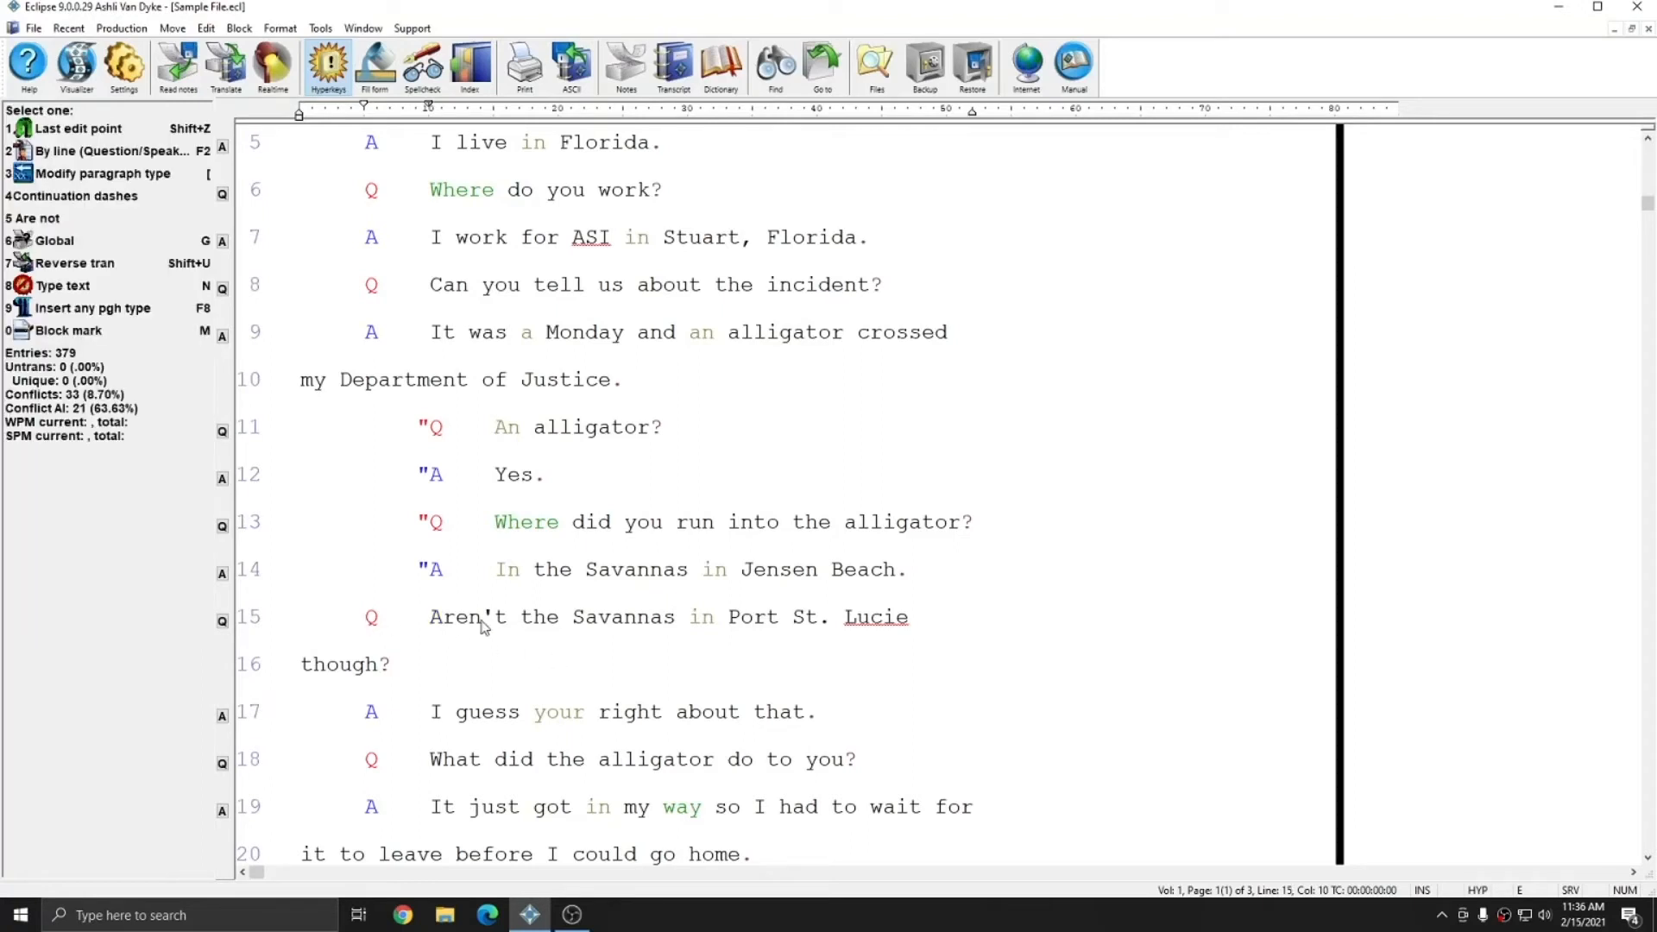
left_click(435, 616)
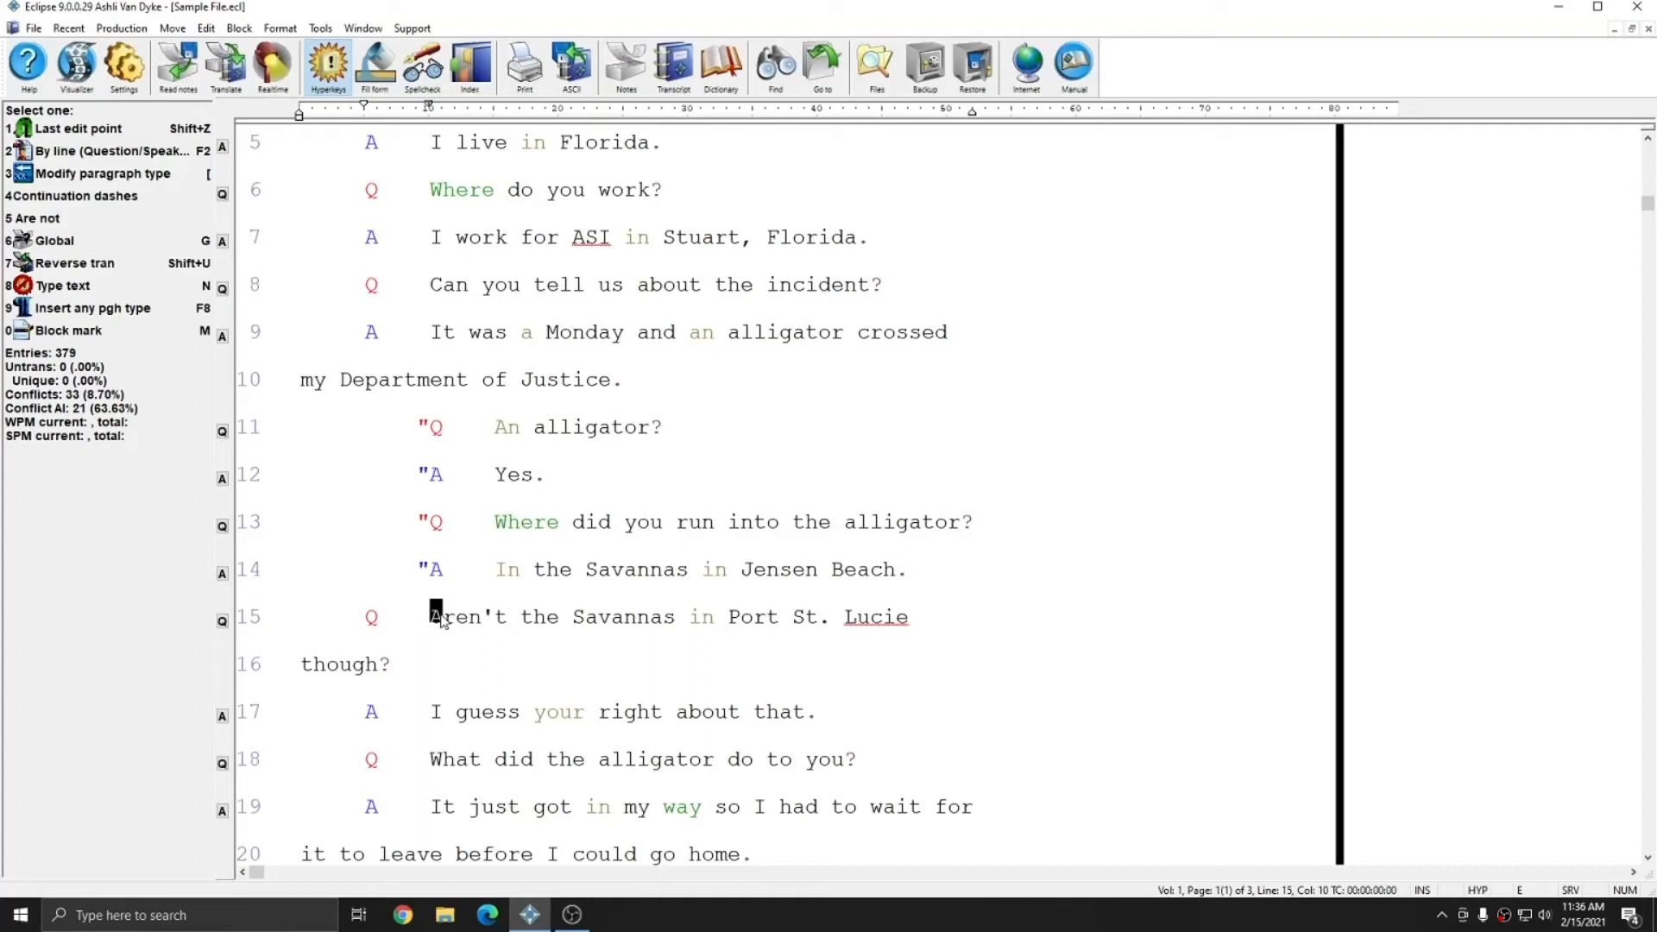
mouse_move(280, 27)
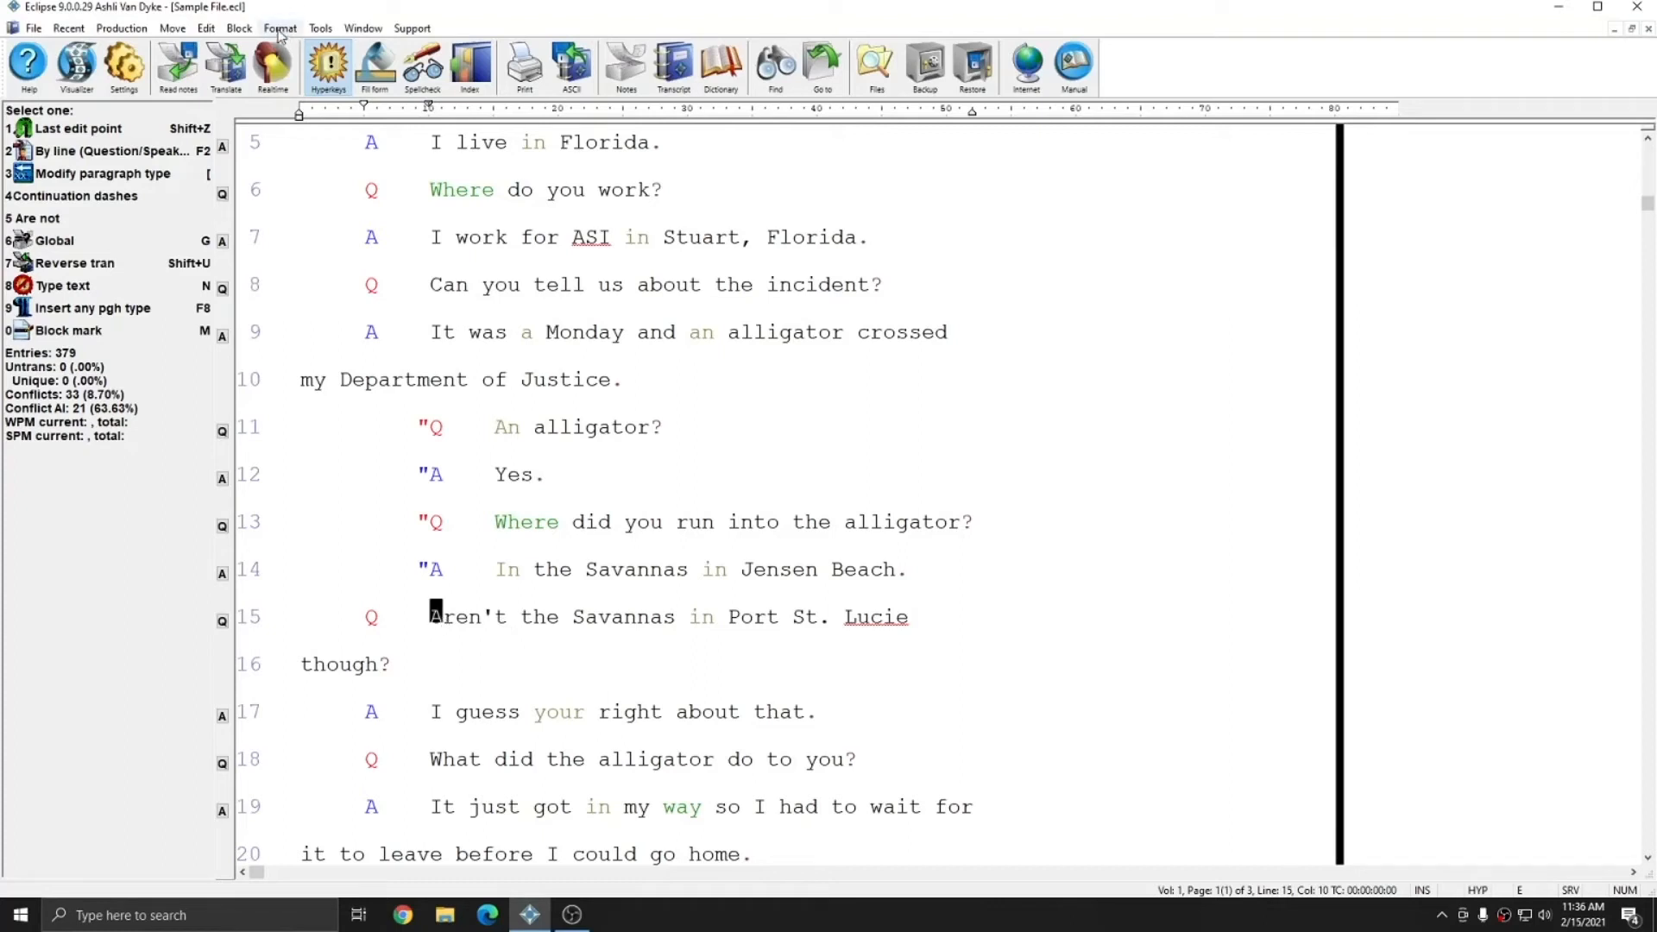
left_click(339, 416)
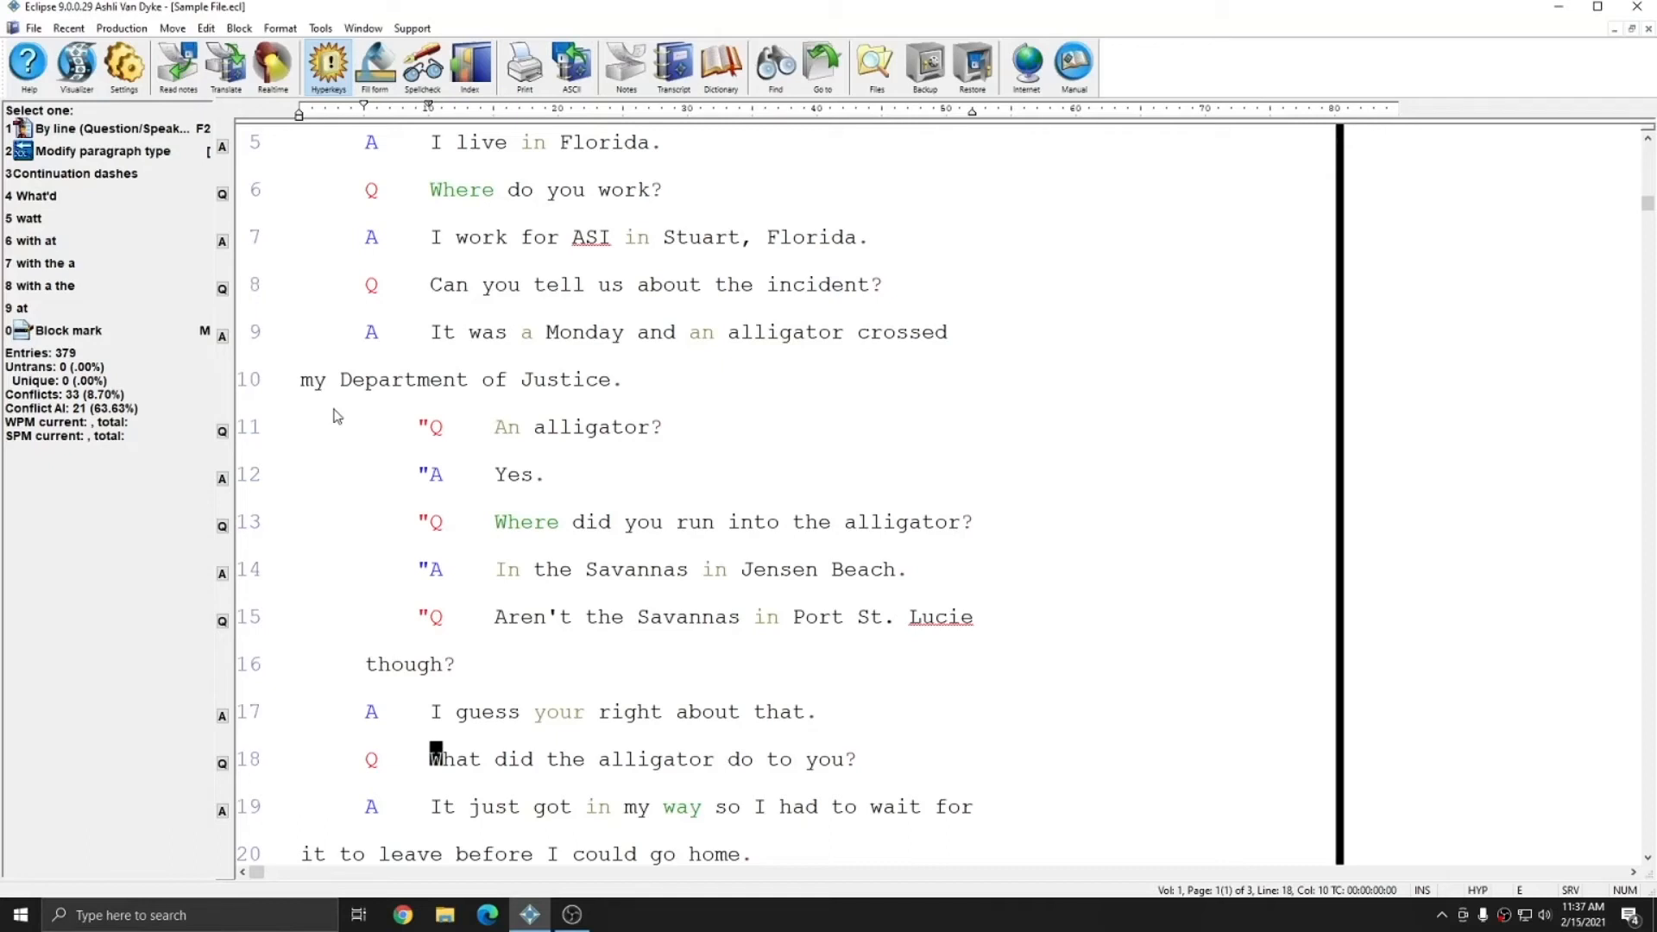
mouse_move(416, 383)
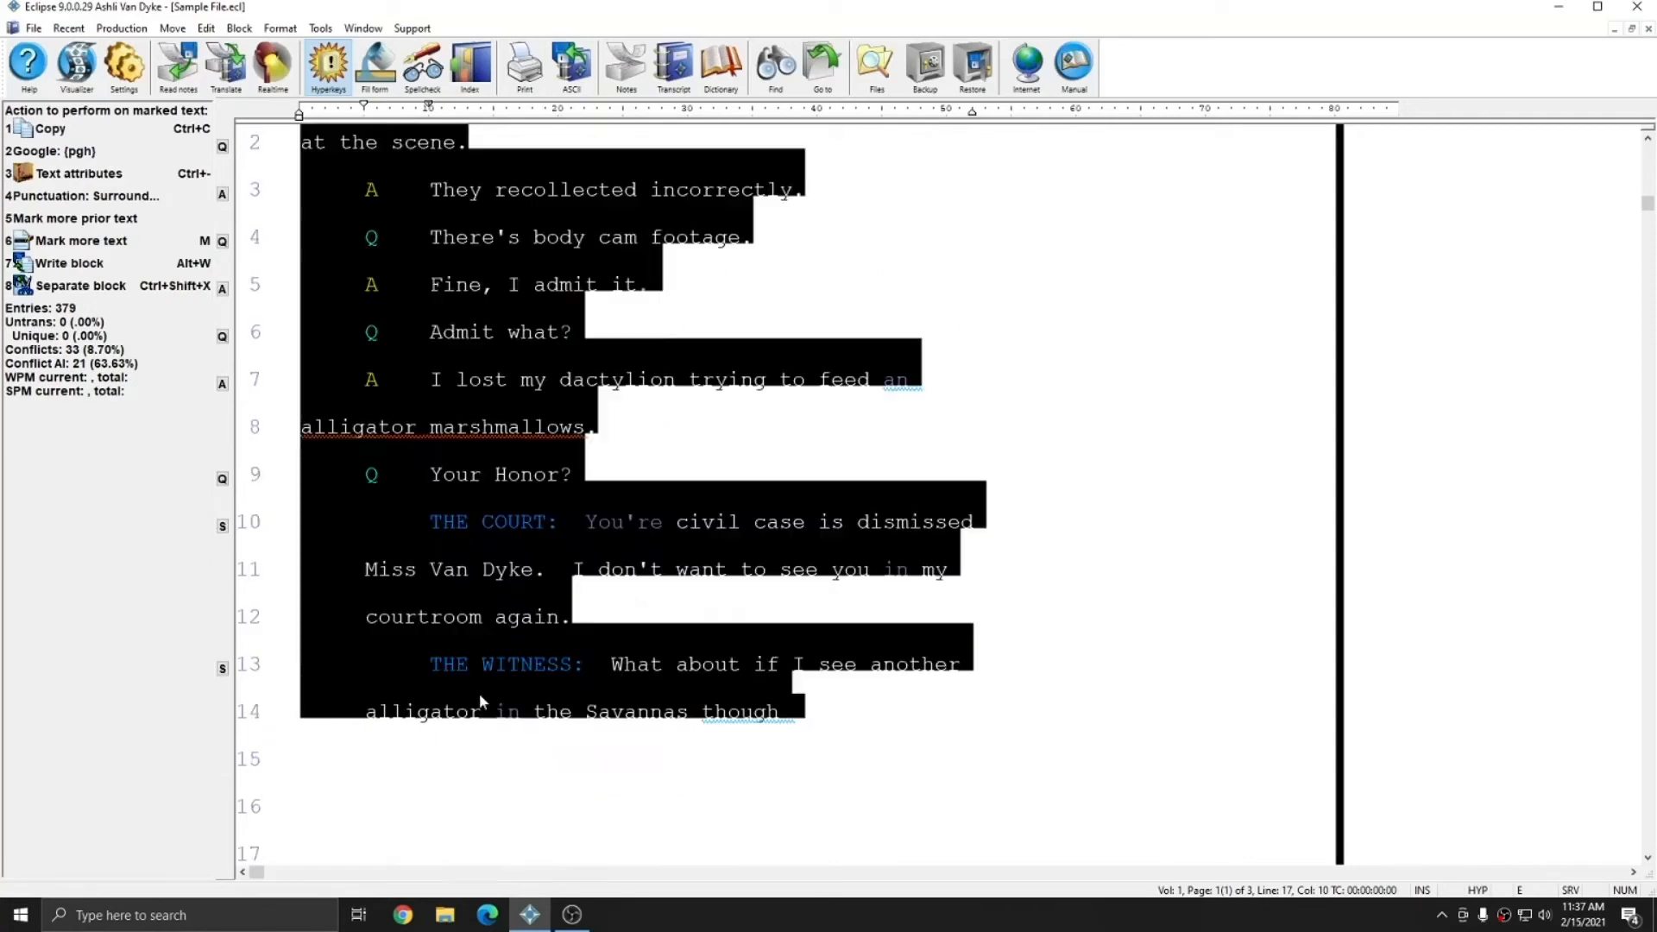
Step: Quote the remaining testimony block through the closing court and witness remarks with Format > Quote
left_click(279, 28)
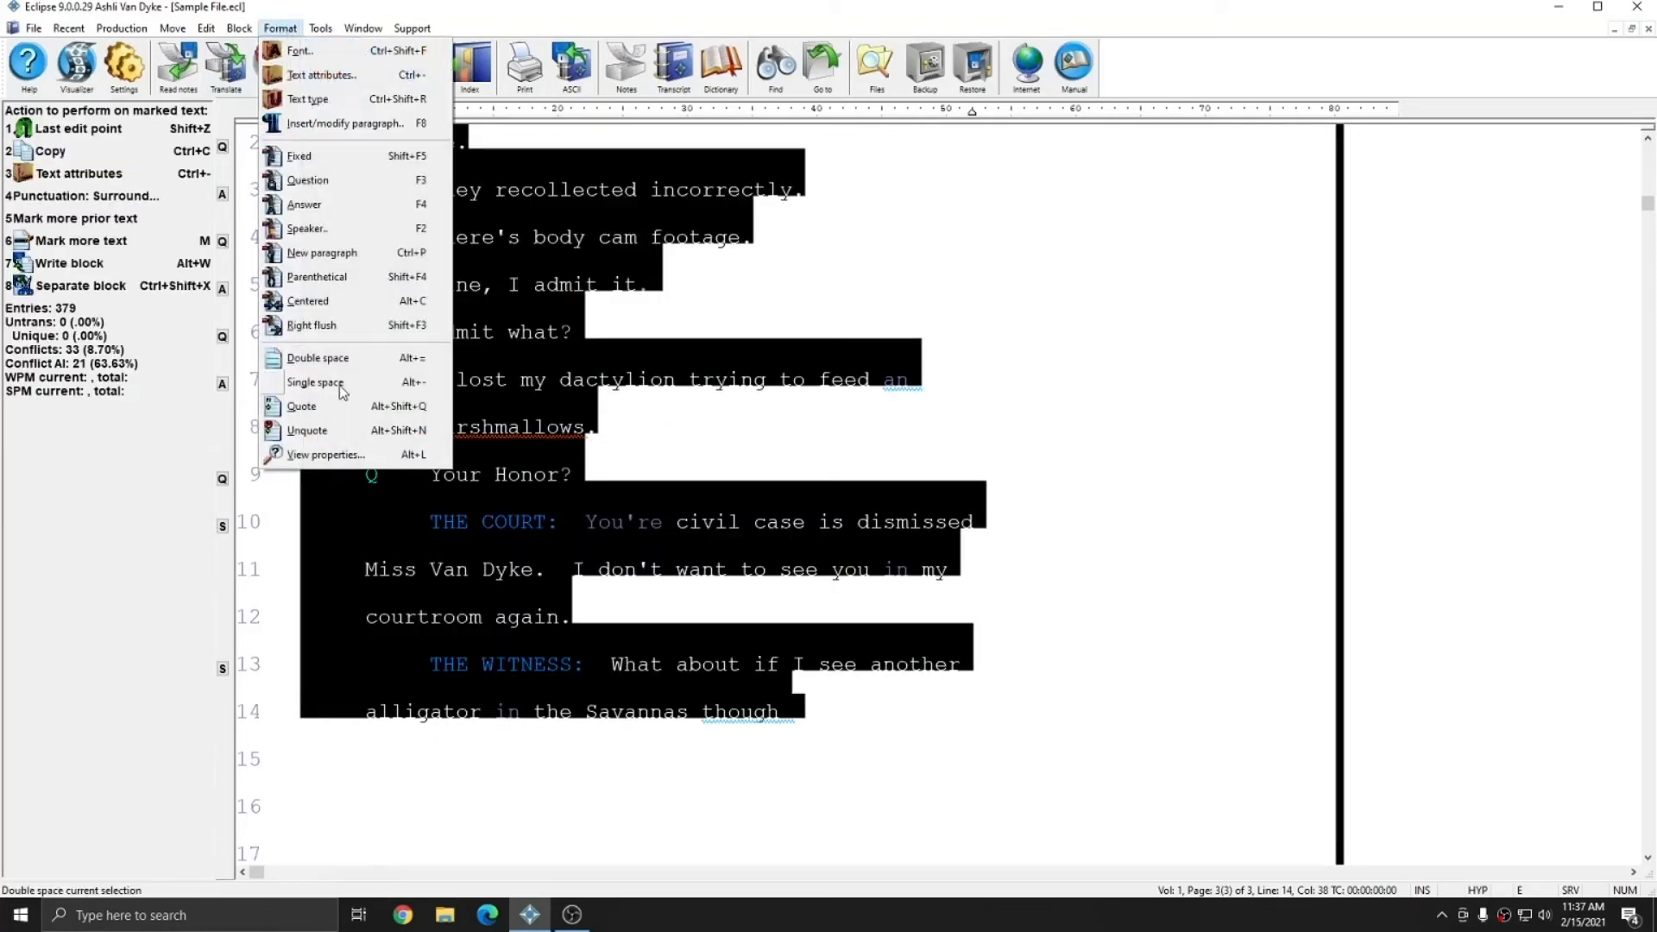
left_click(318, 358)
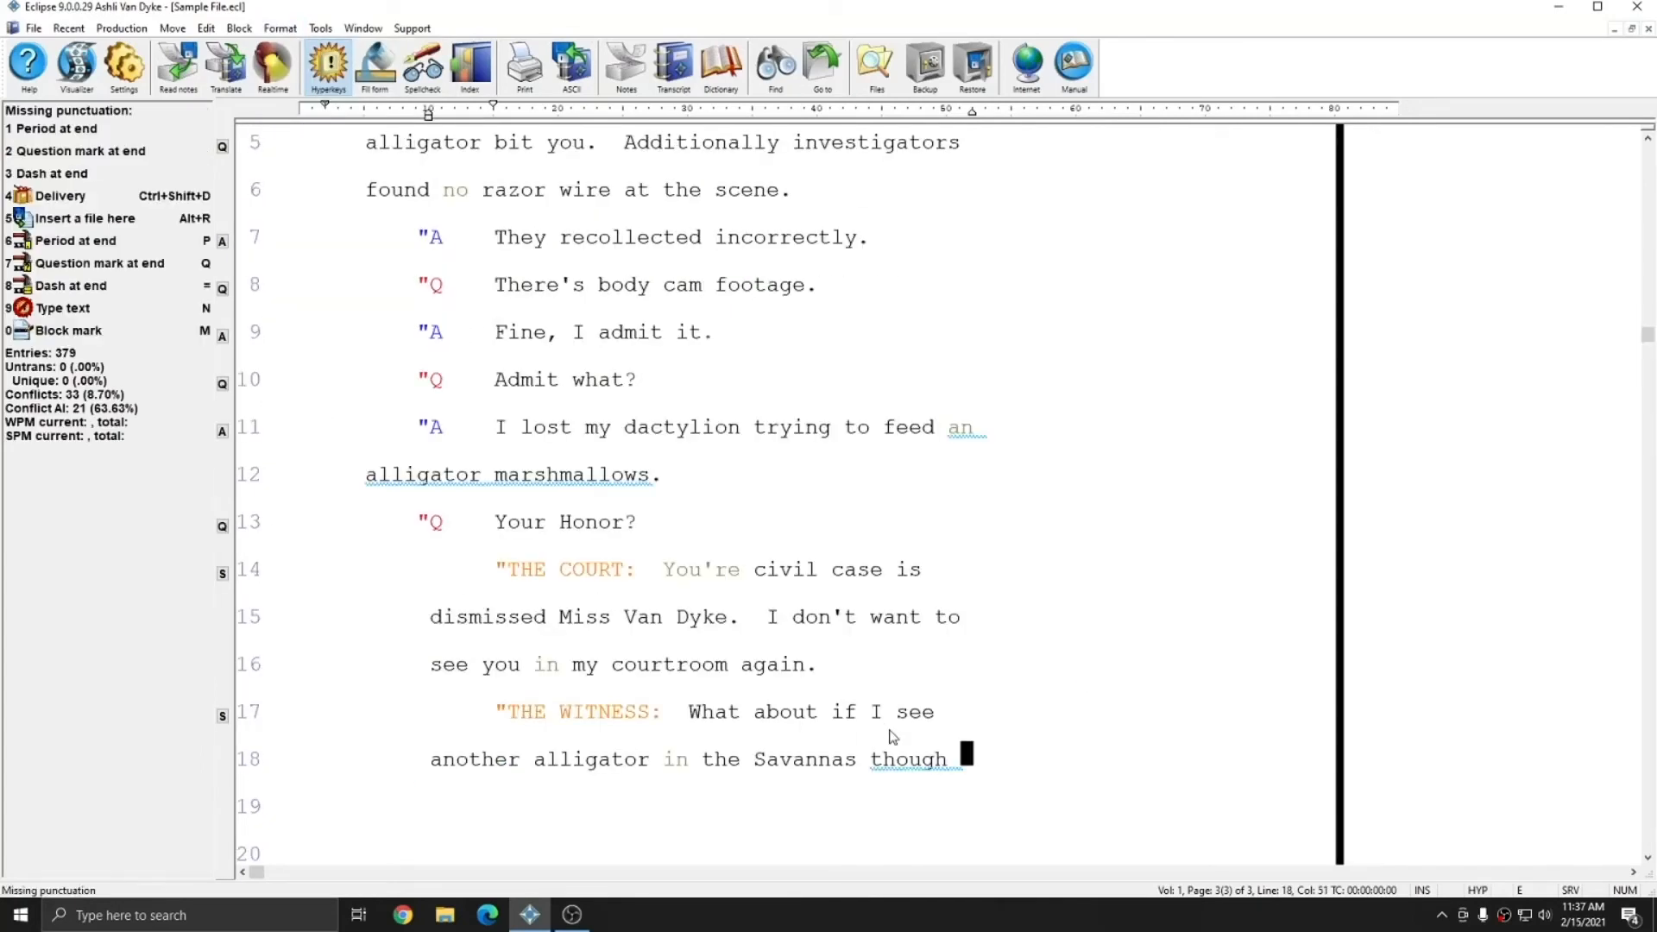
scroll("down", 3)
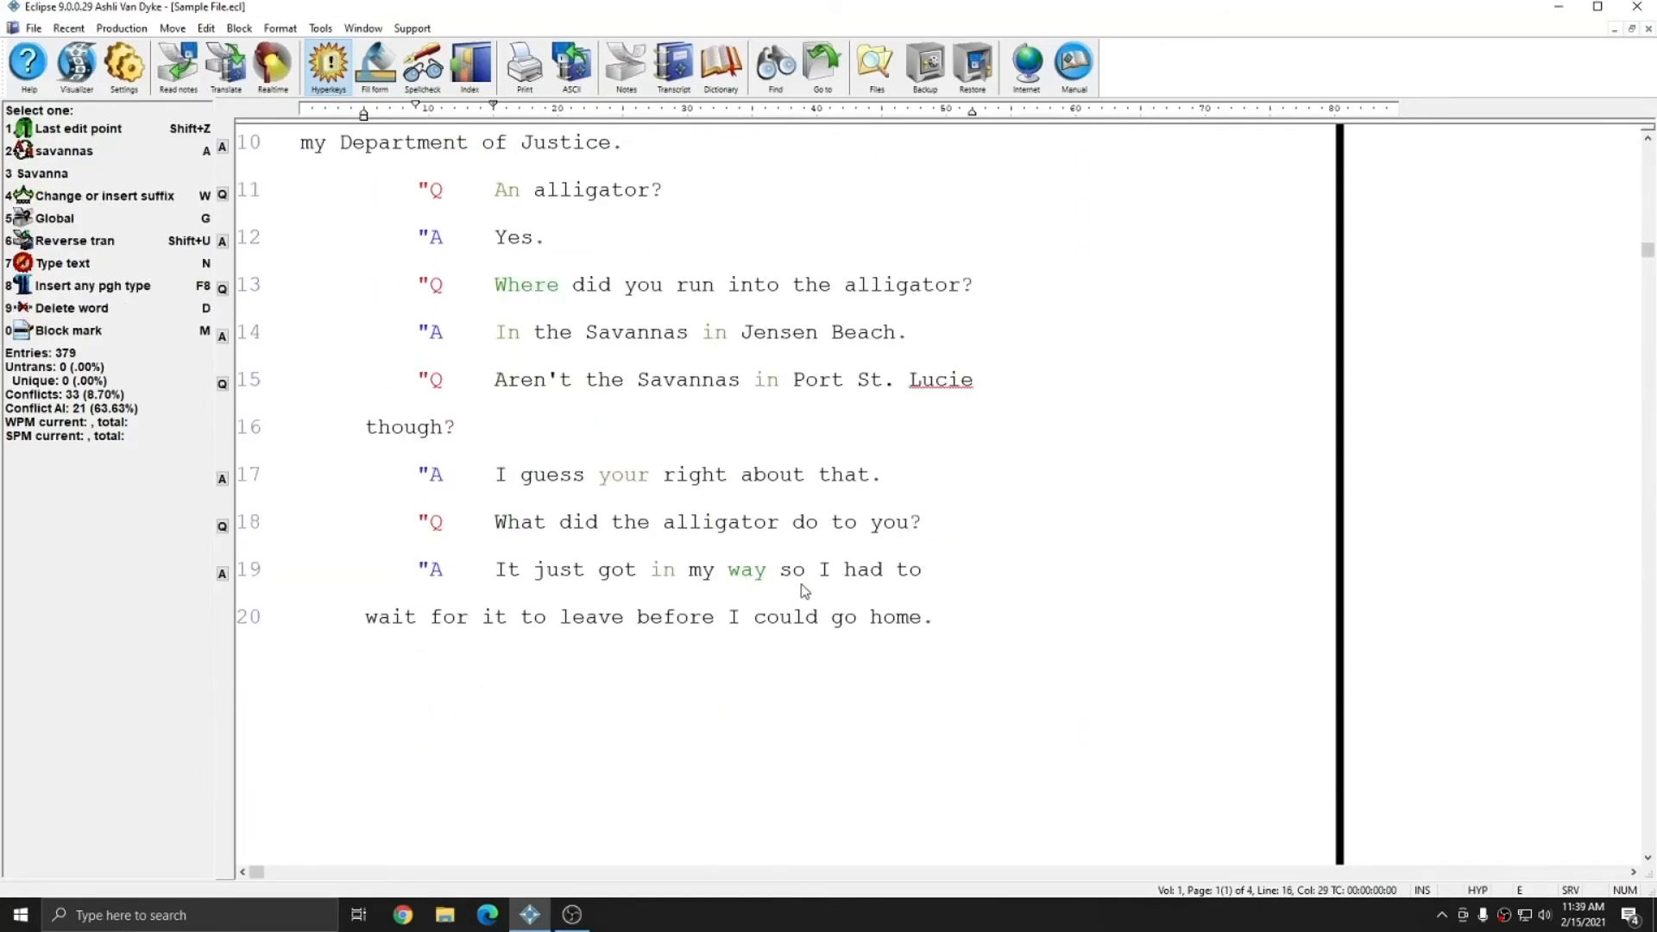
mouse_move(618, 308)
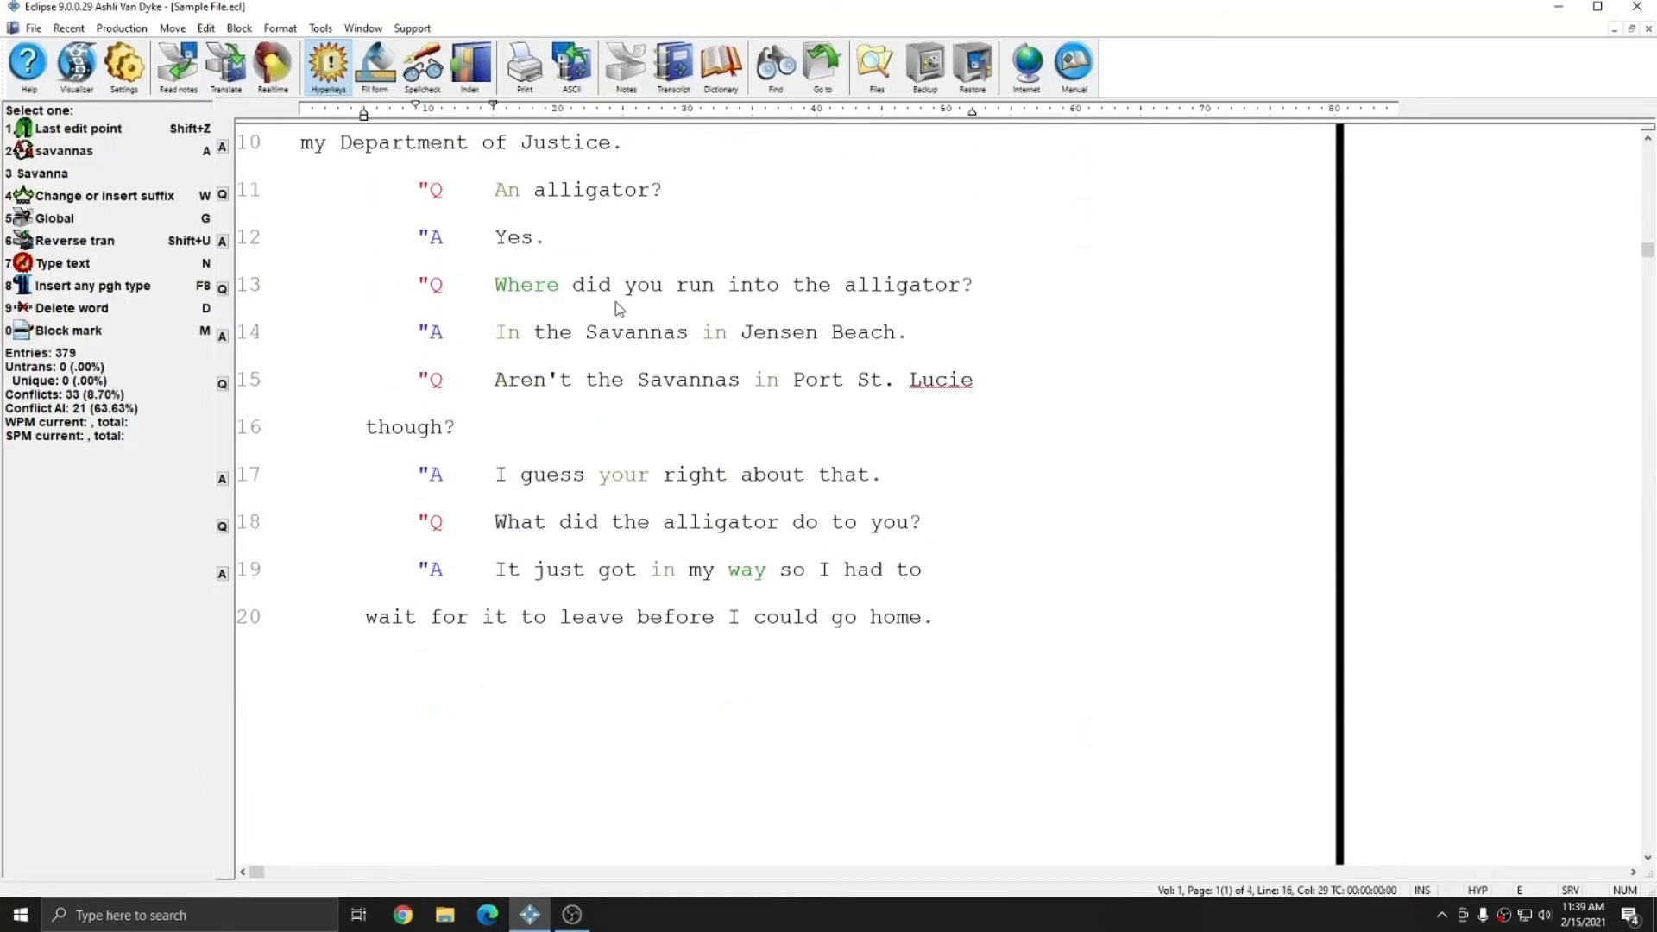
left_click(123, 64)
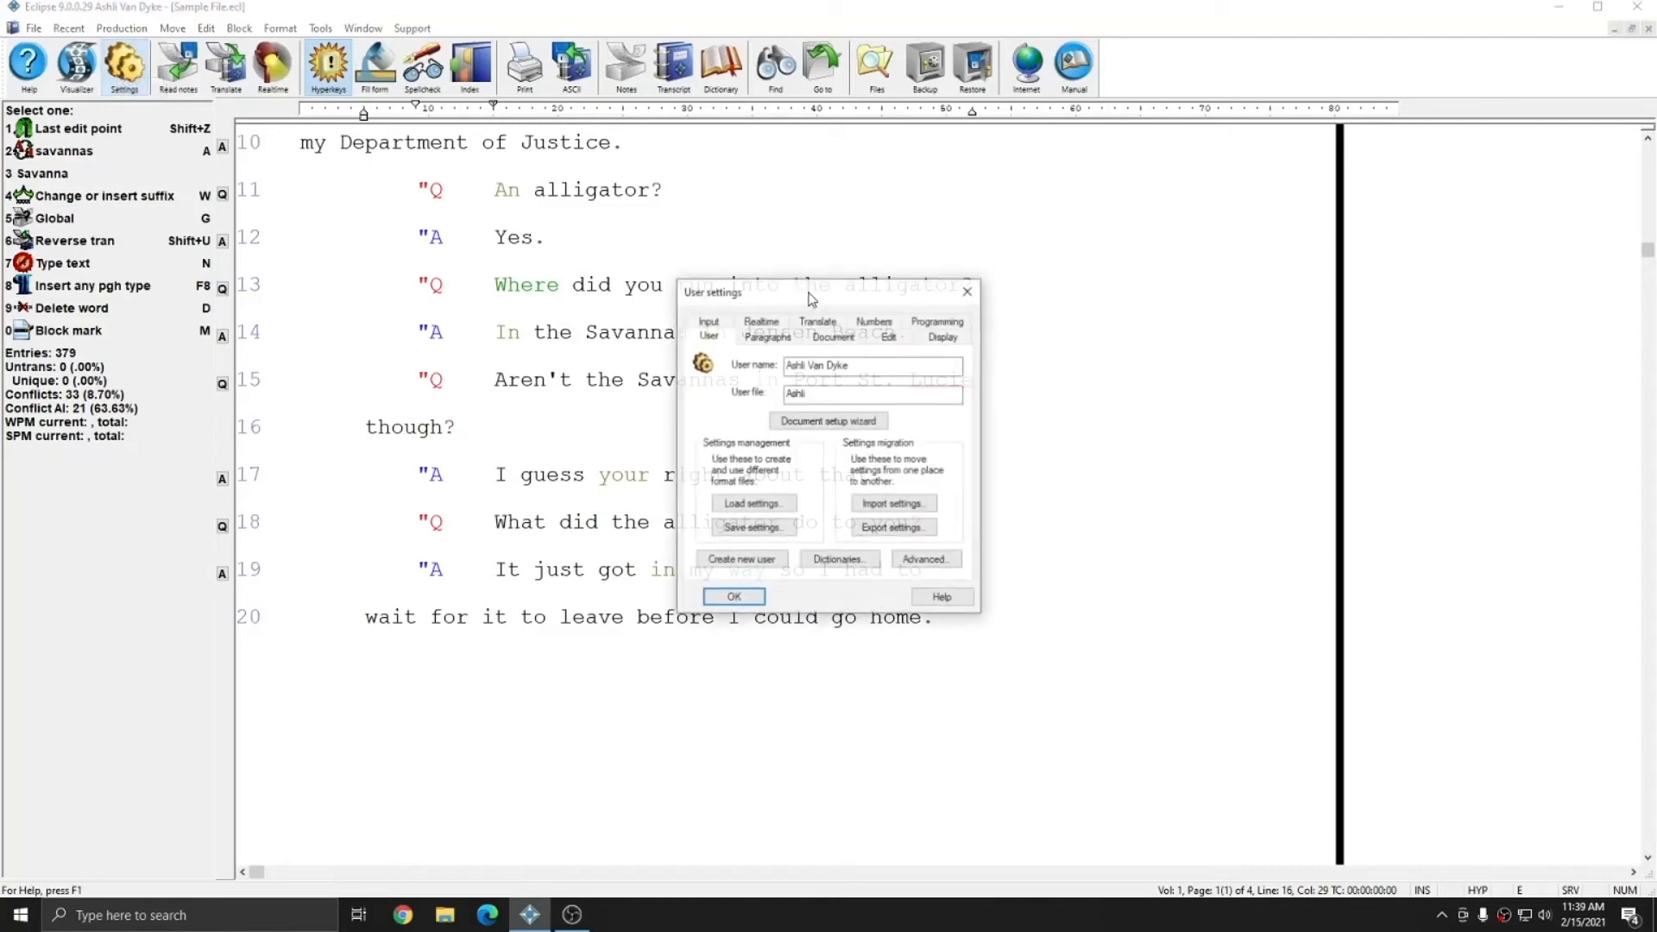
left_click(766, 337)
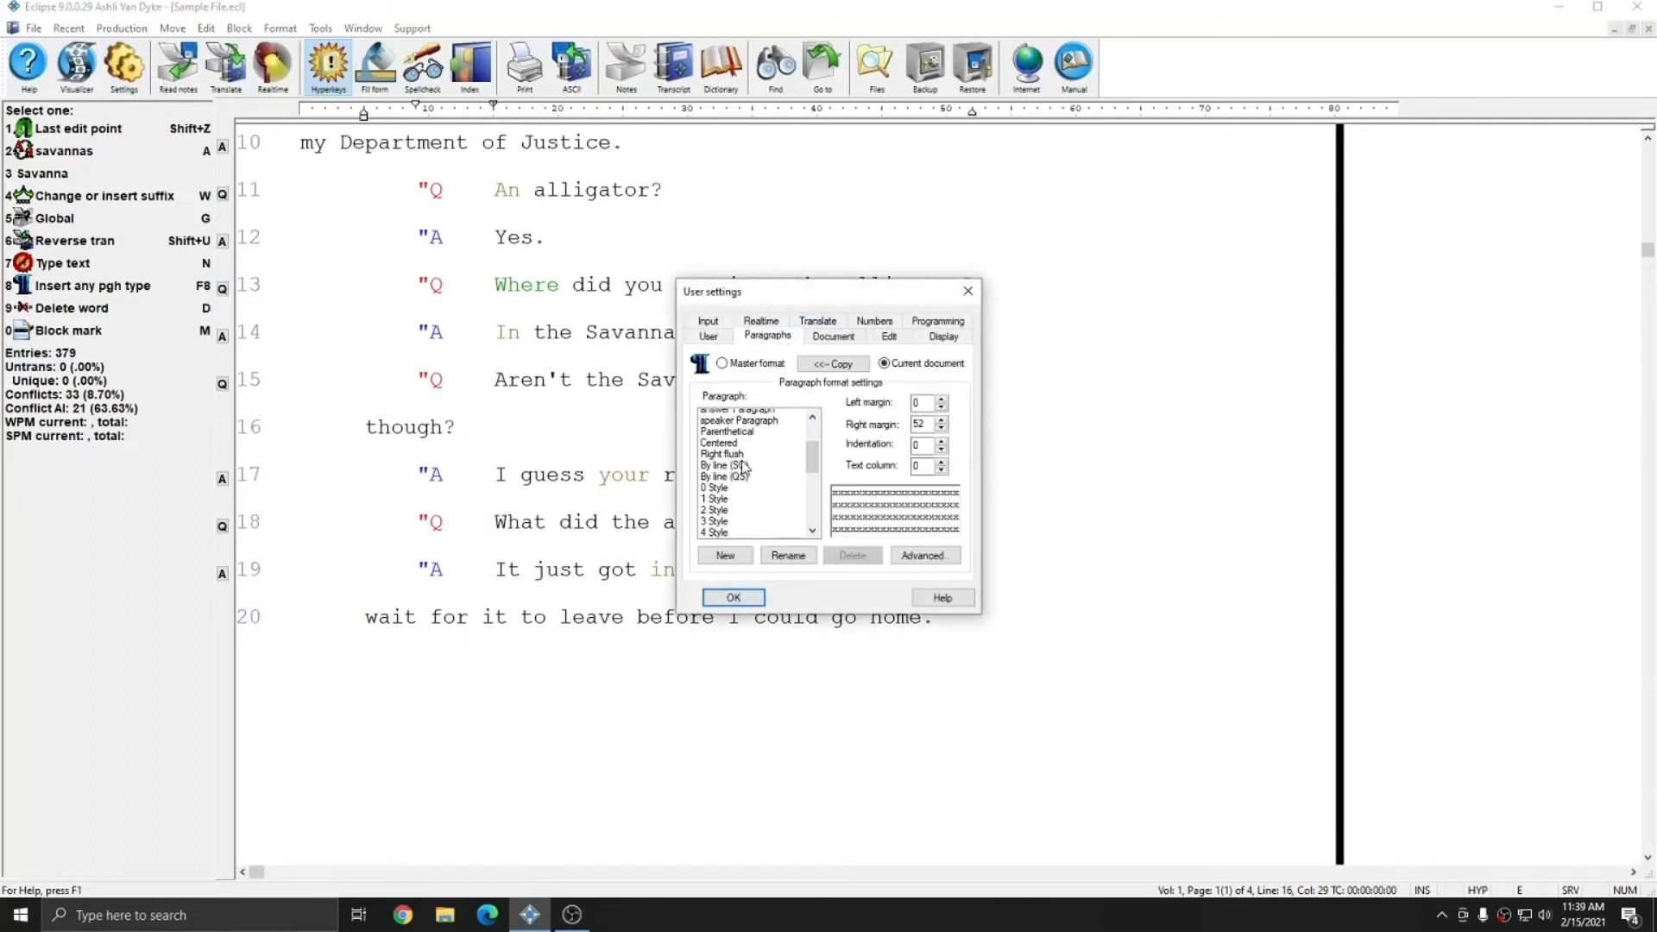
left_click(737, 481)
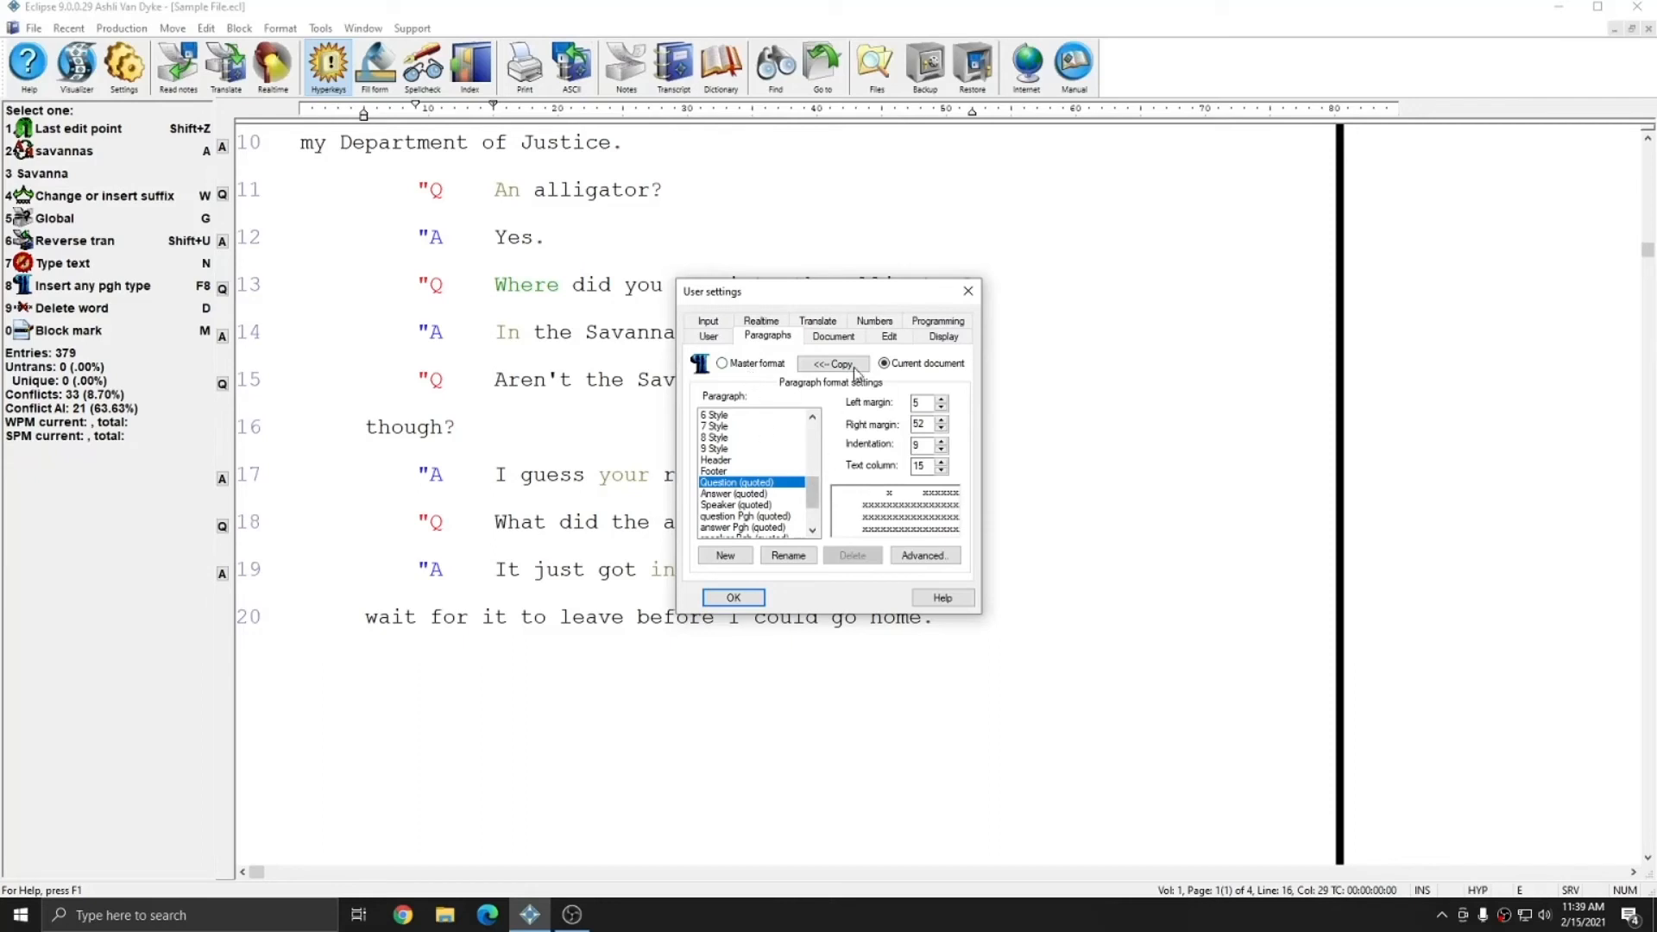
mouse_move(682, 514)
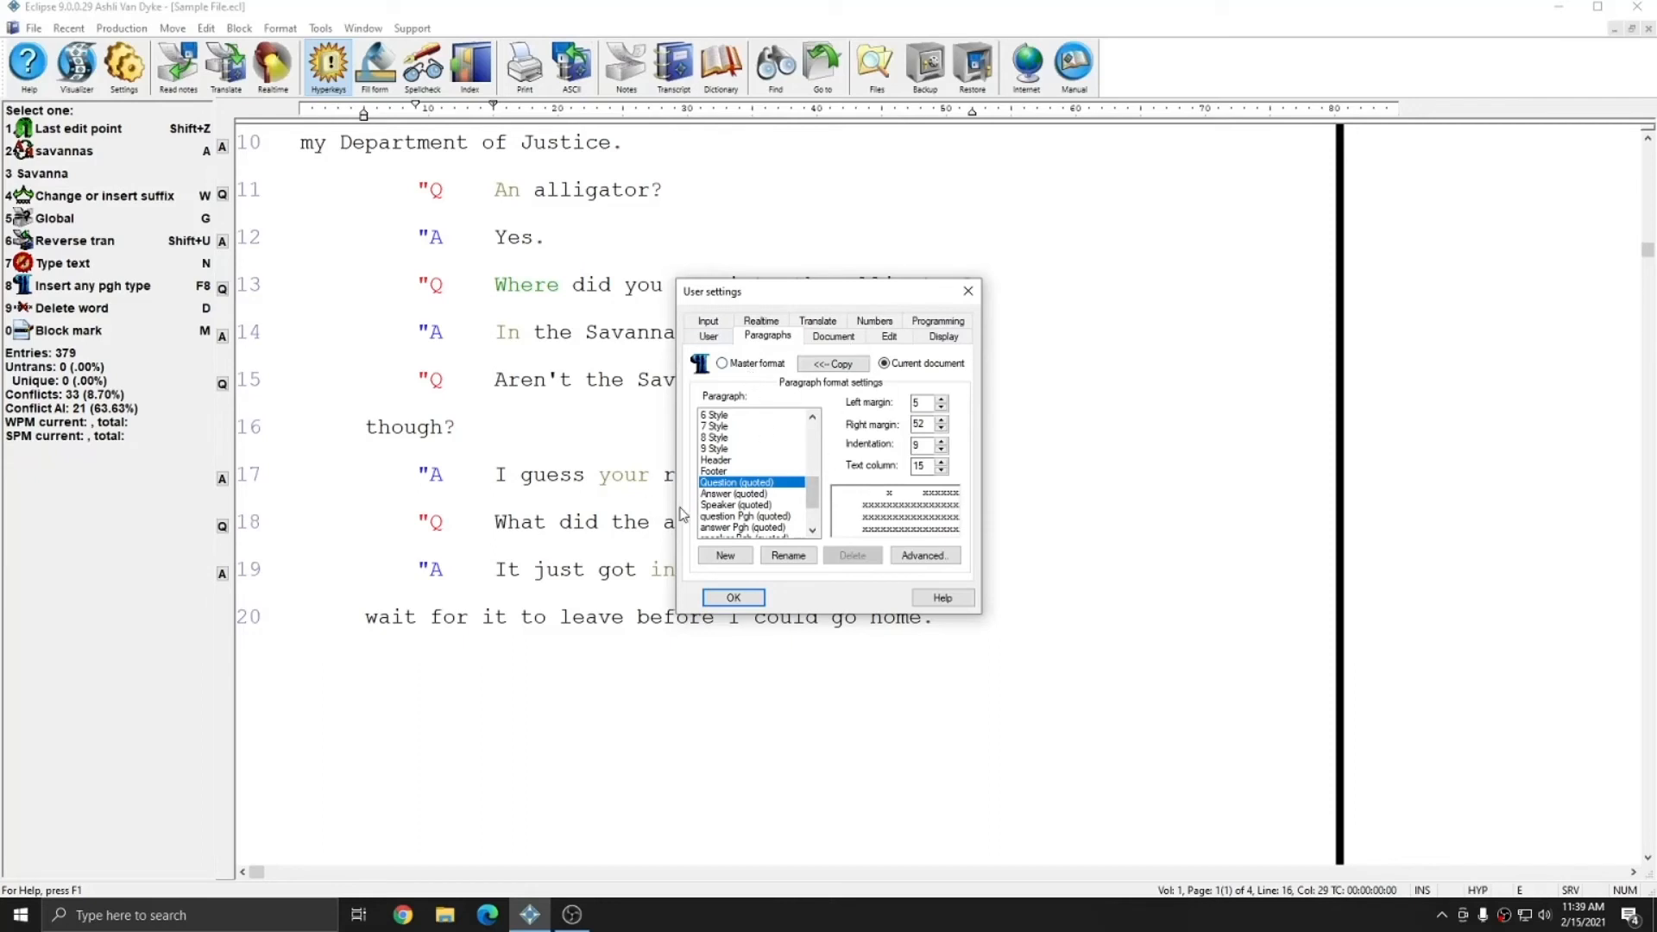
left_click(732, 598)
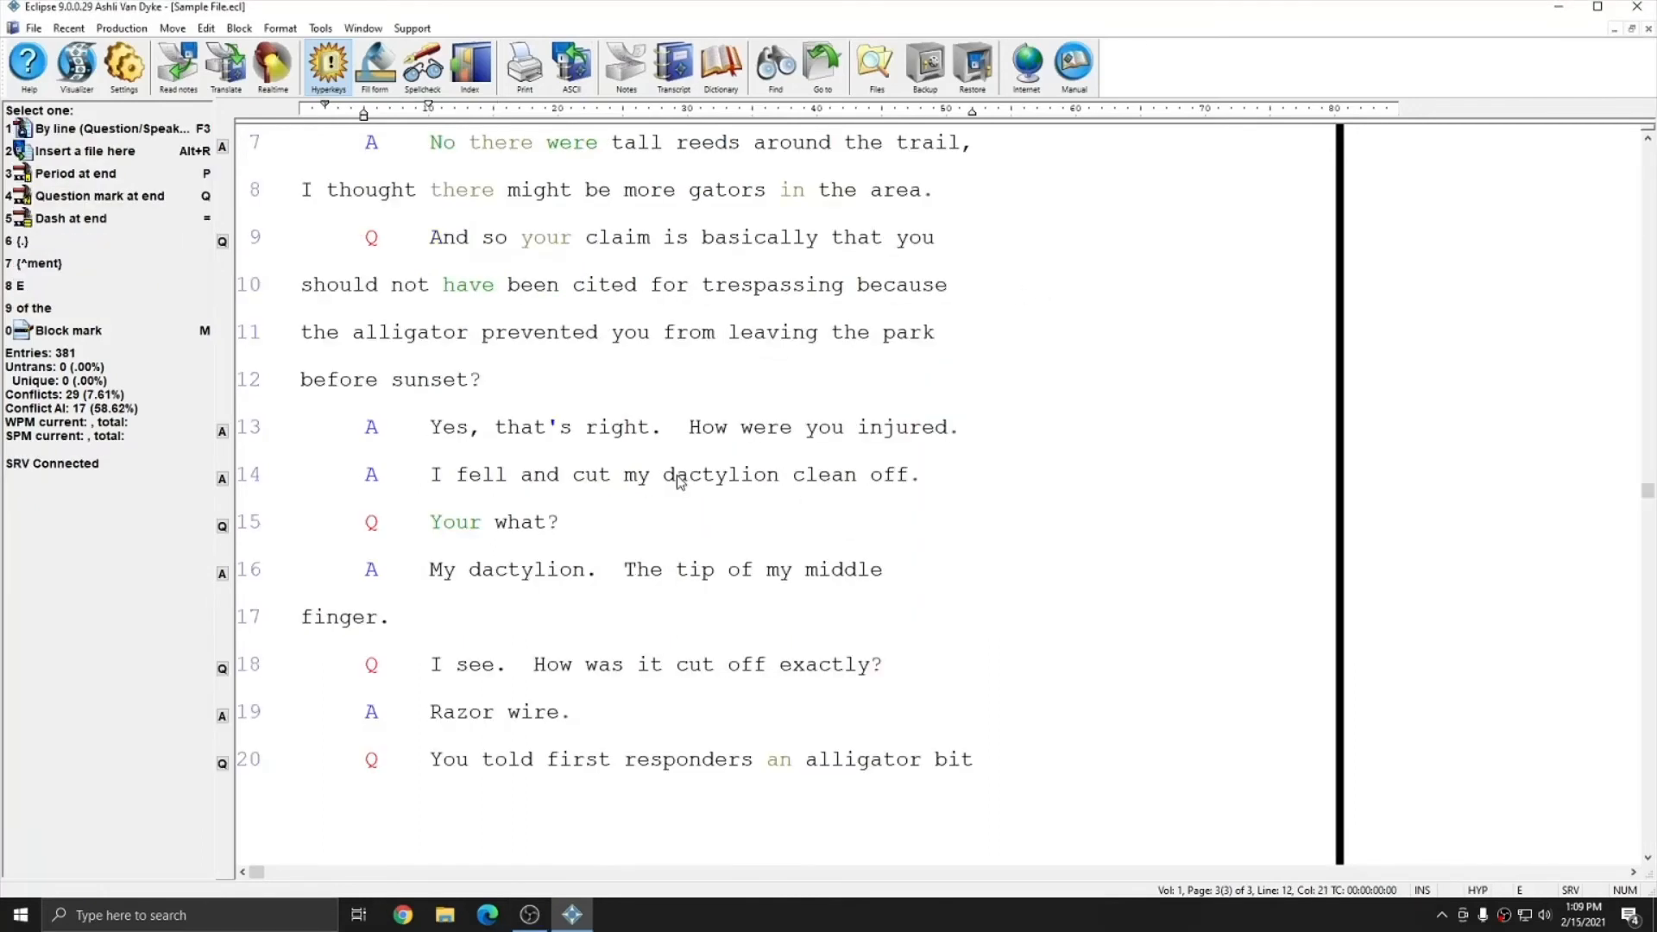